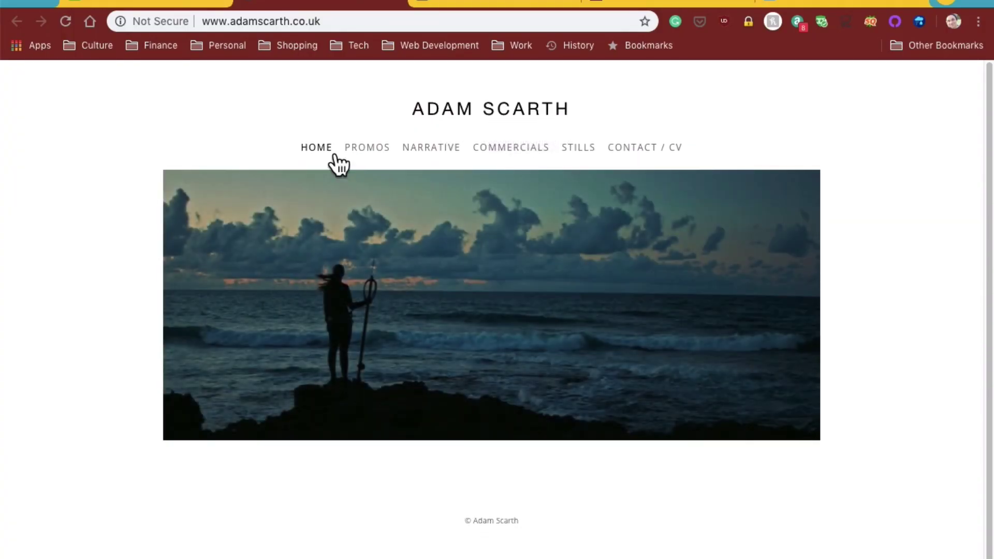
{"action": "mouse_move", "coordinate": [502, 338]}
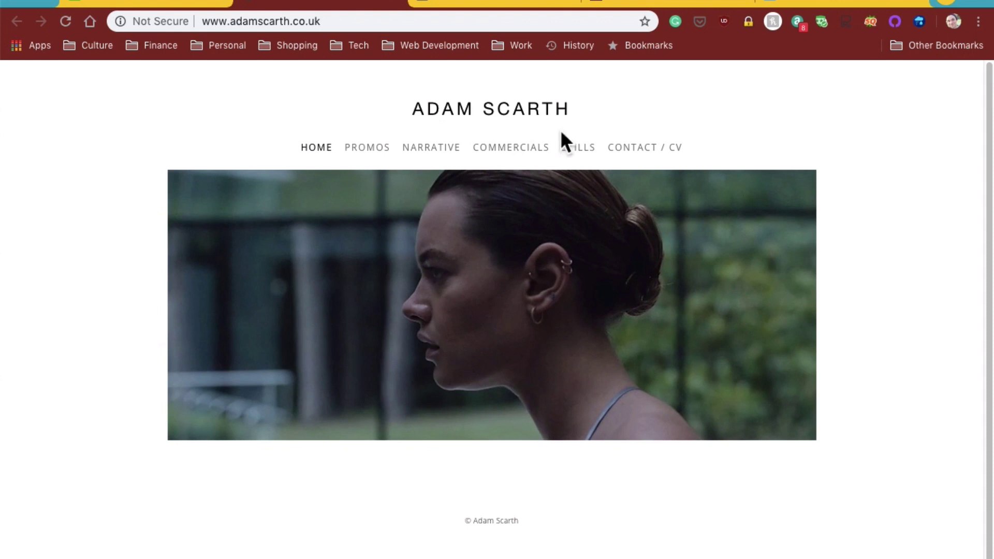
{"action": "mouse_move", "coordinate": [398, 66]}
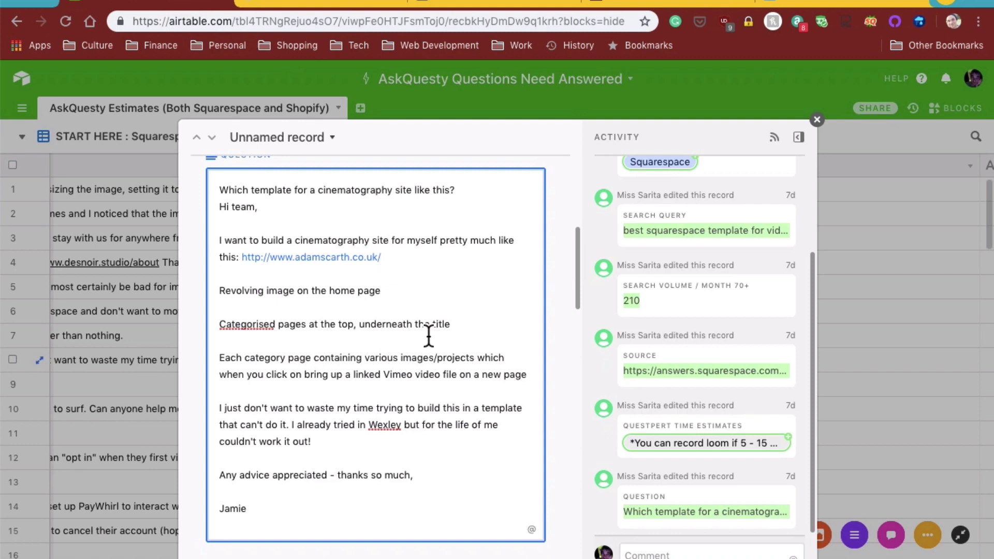
{"action": "mouse_move", "coordinate": [311, 383]}
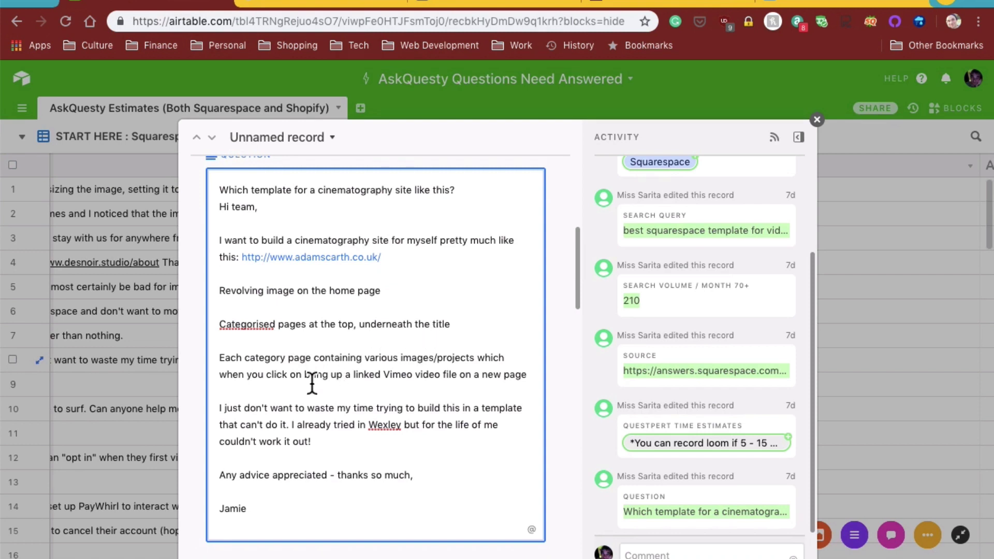
{"action": "mouse_move", "coordinate": [347, 363]}
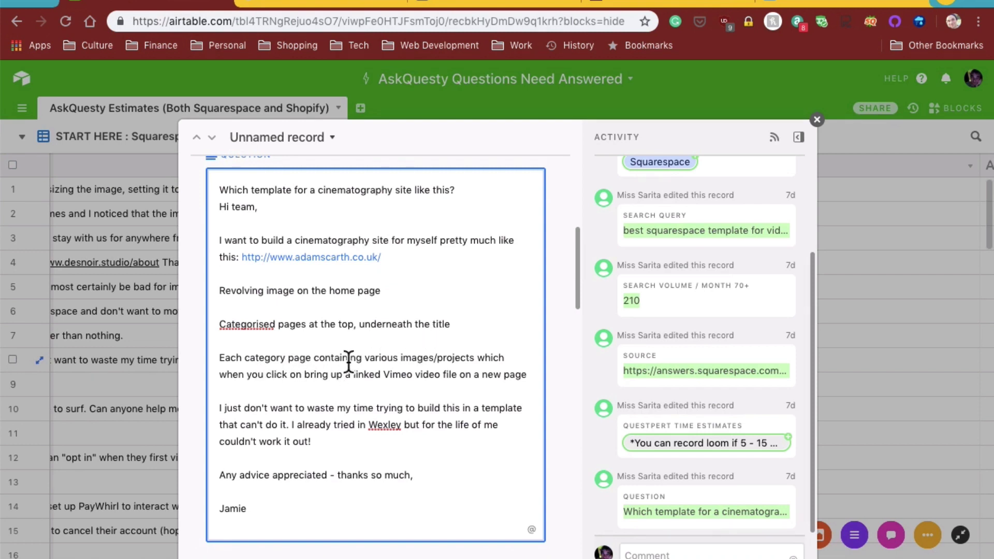
{"action": "mouse_move", "coordinate": [377, 387]}
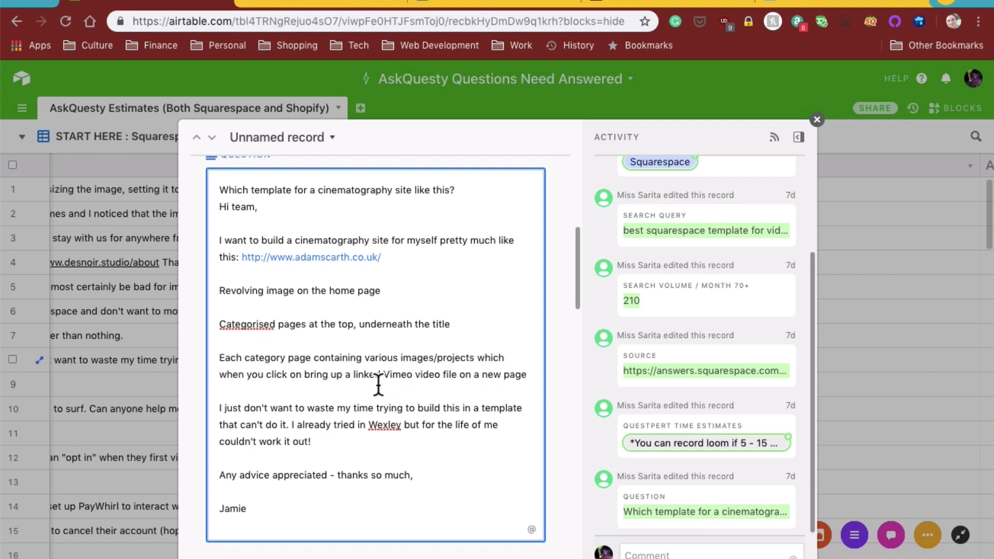
{"action": "mouse_move", "coordinate": [323, 399]}
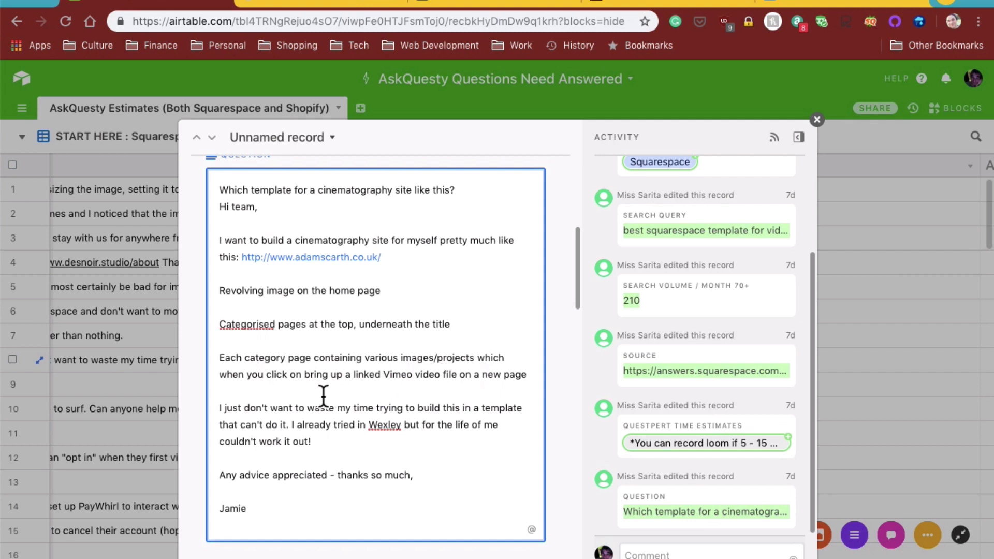
{"action": "mouse_move", "coordinate": [307, 457]}
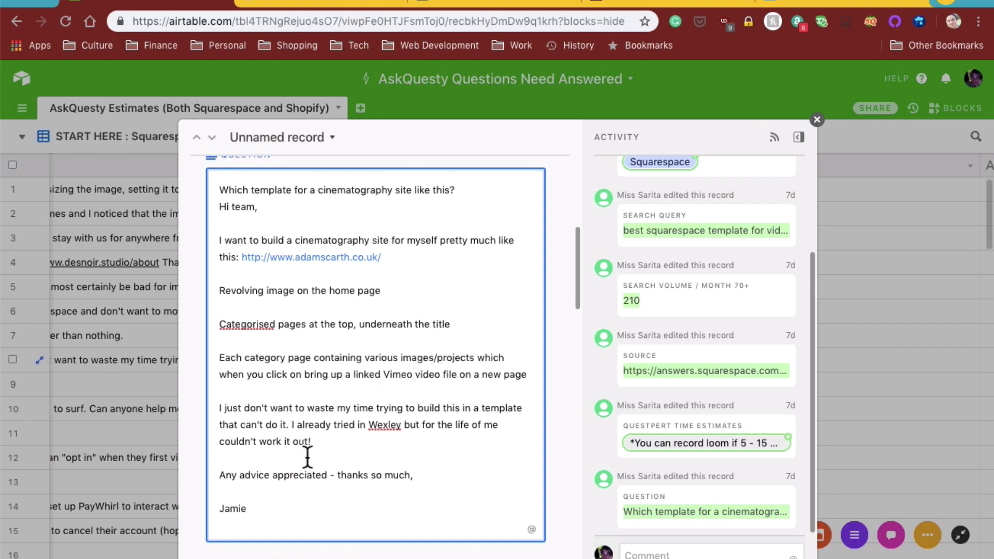
{"action": "mouse_move", "coordinate": [461, 436]}
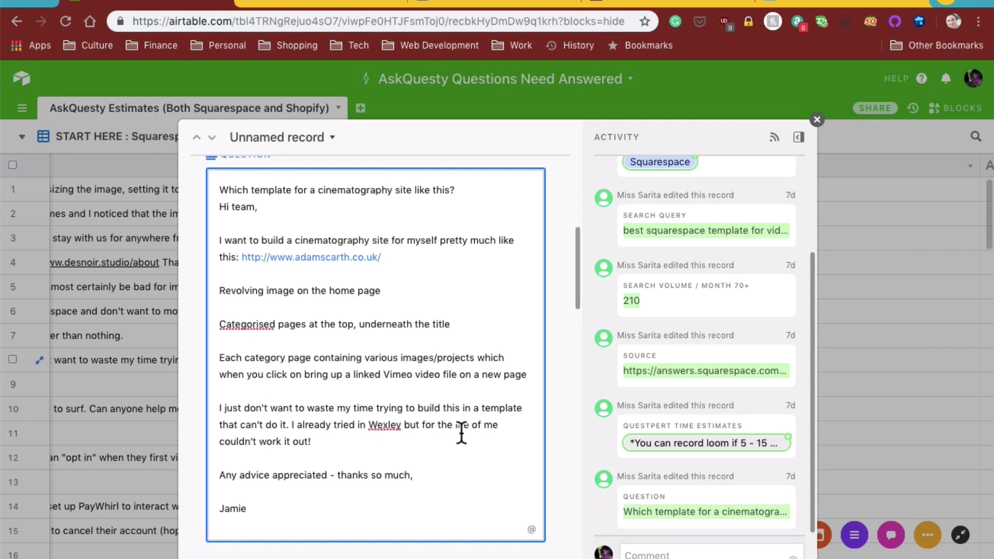
{"action": "mouse_move", "coordinate": [414, 240]}
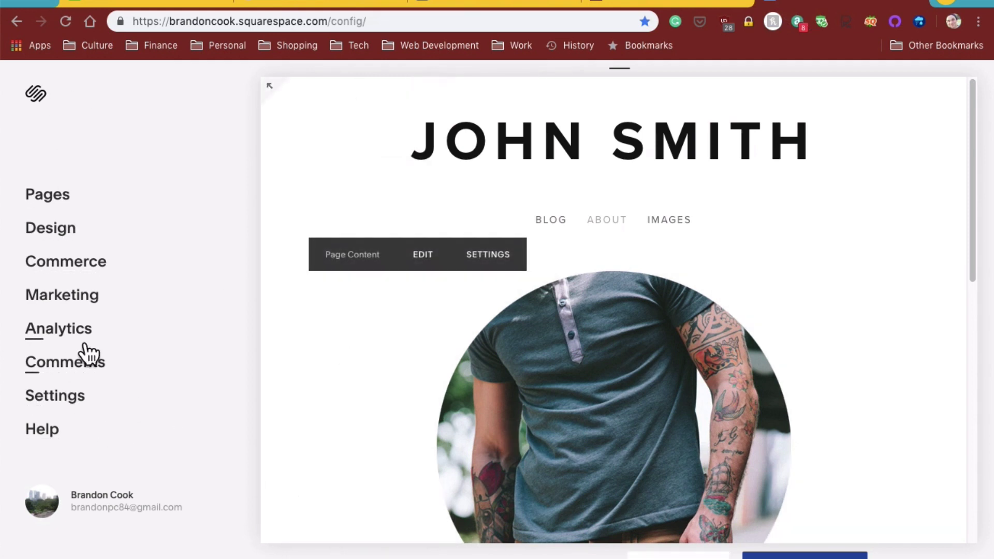
Open Design > Template to view the live Om and previewing Native templates.
{"action": "left_click", "coordinate": [50, 228]}
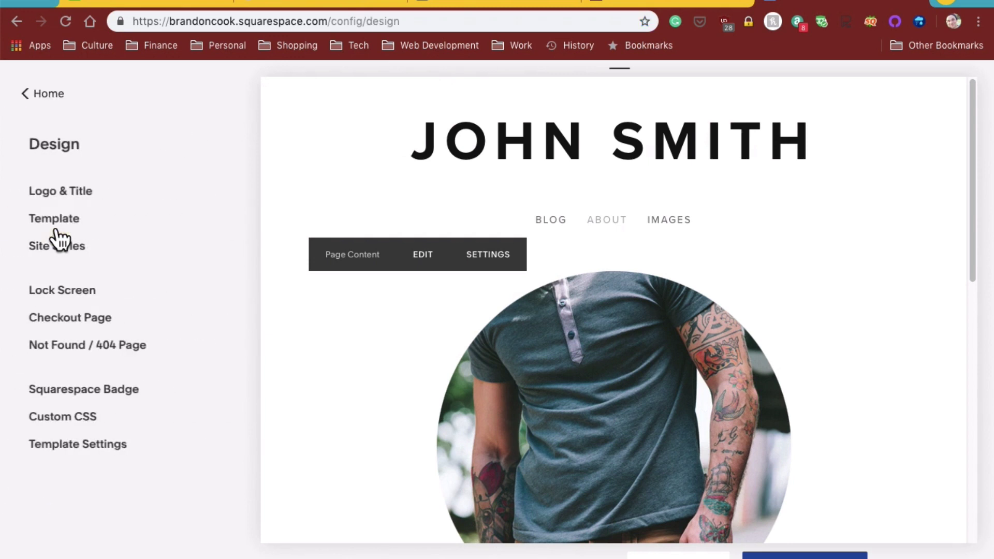
{"action": "left_click", "coordinate": [54, 217]}
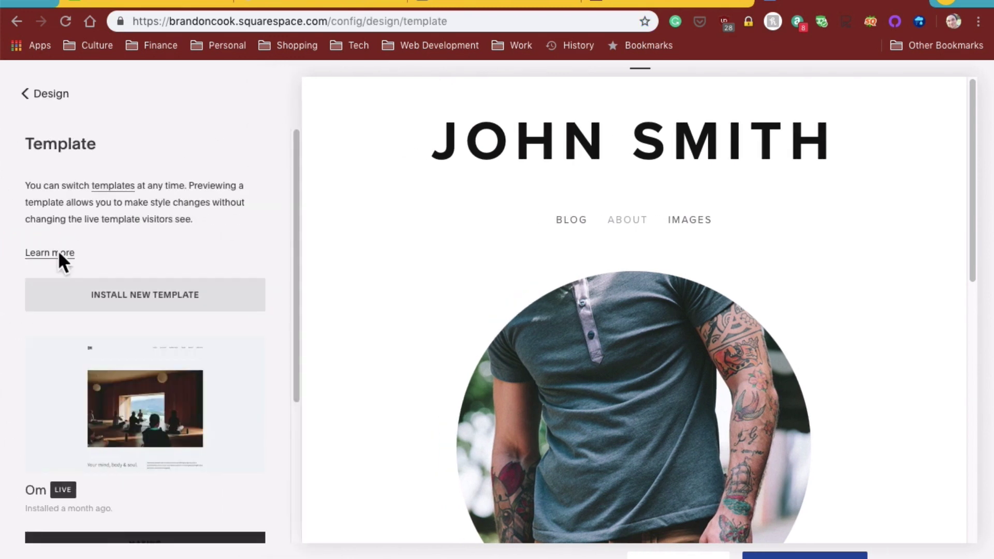
{"action": "scroll", "scroll_direction": "down", "scroll_amount": 3}
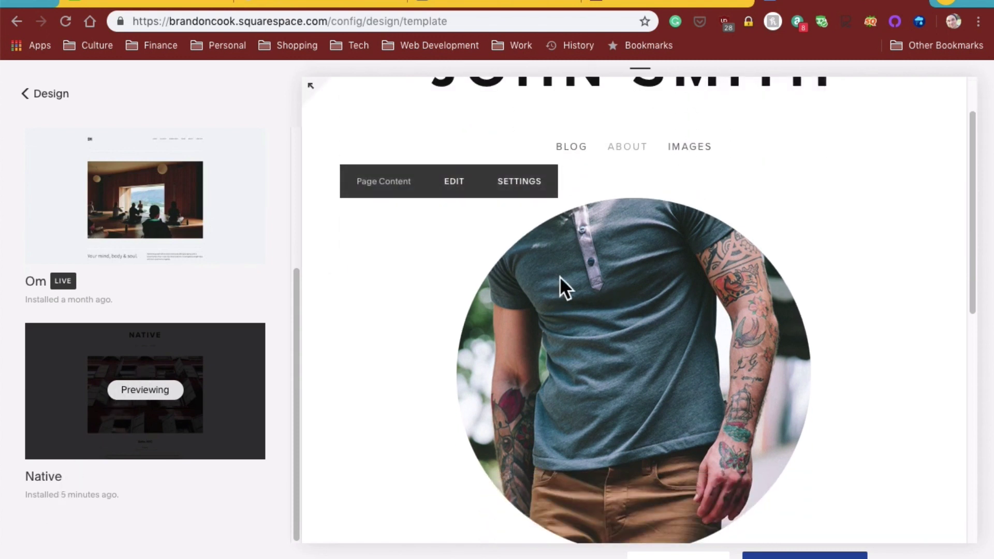
{"action": "scroll", "scroll_direction": "up", "scroll_amount": 3}
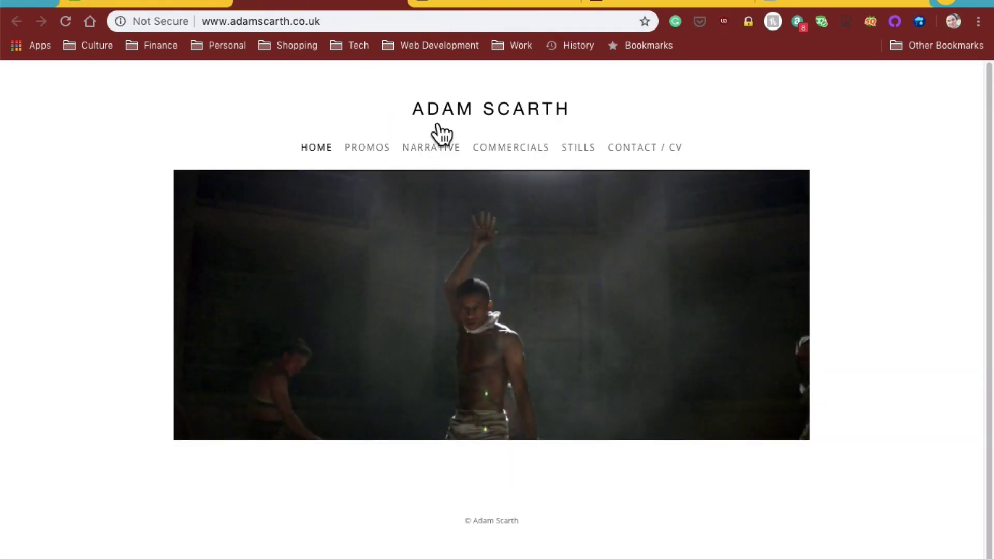
{"action": "mouse_move", "coordinate": [797, 68]}
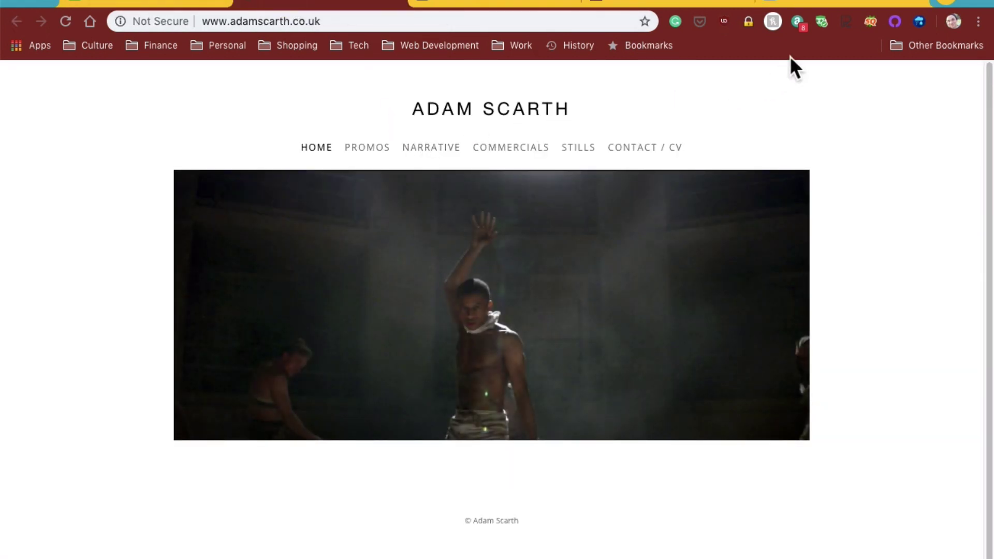
{"action": "mouse_move", "coordinate": [665, 68]}
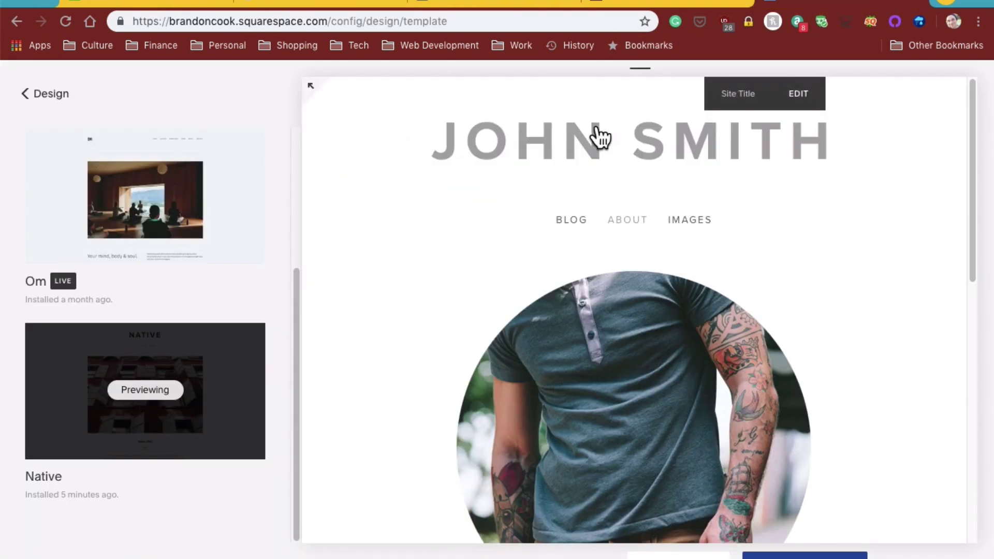
Review the Logo & Title settings showing the John Smith title, then return to Design.
{"action": "left_click", "coordinate": [24, 94]}
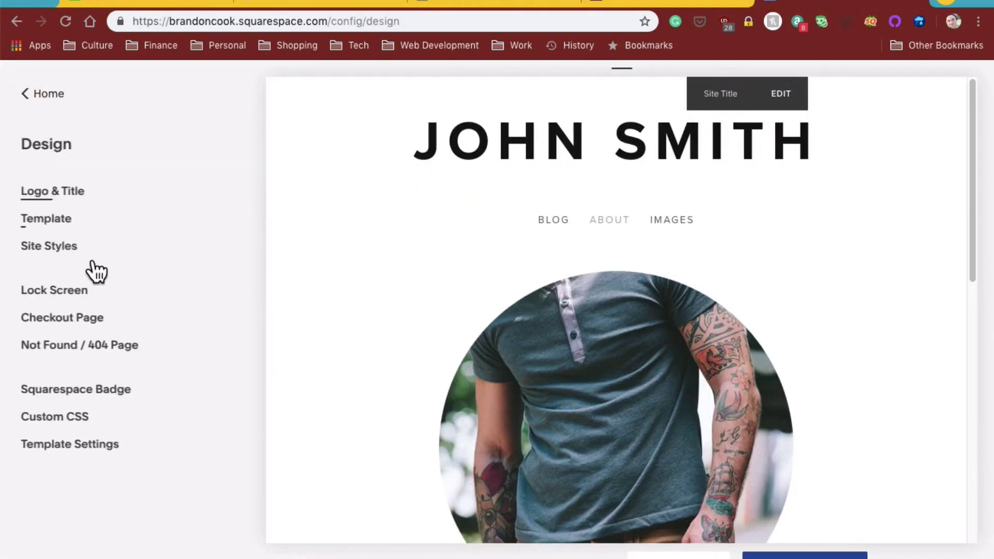
{"action": "left_click", "coordinate": [53, 191]}
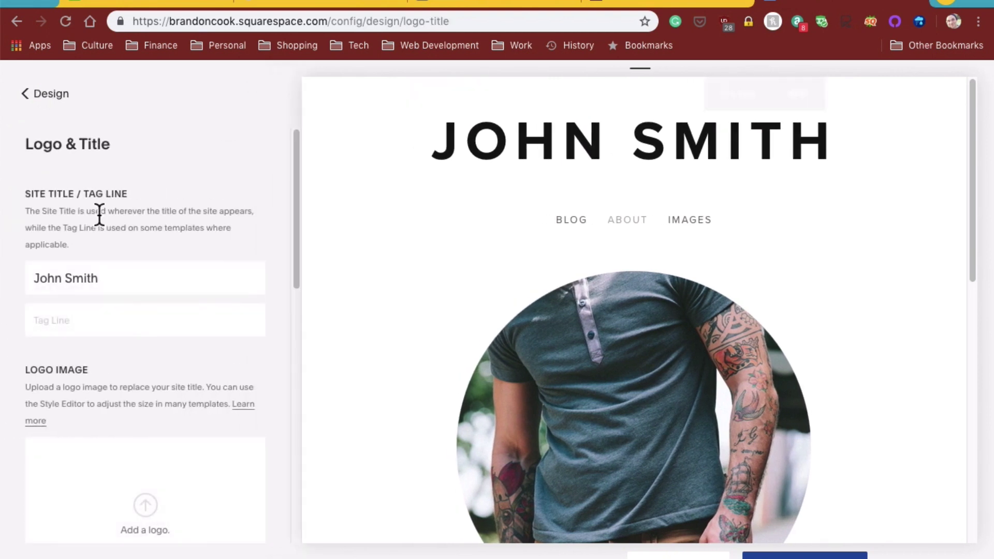
{"action": "scroll", "scroll_direction": "down", "scroll_amount": 3}
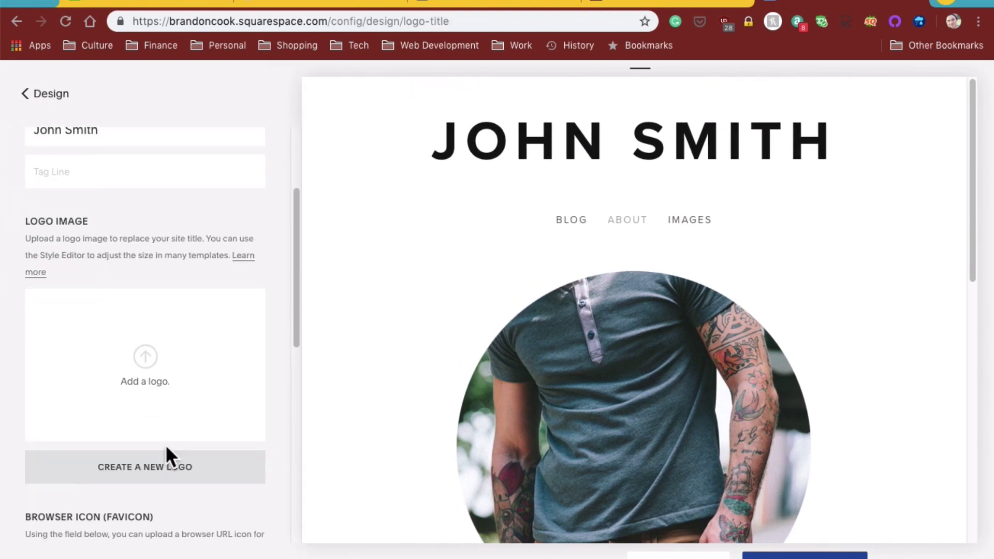
{"action": "scroll", "scroll_direction": "down", "scroll_amount": 3}
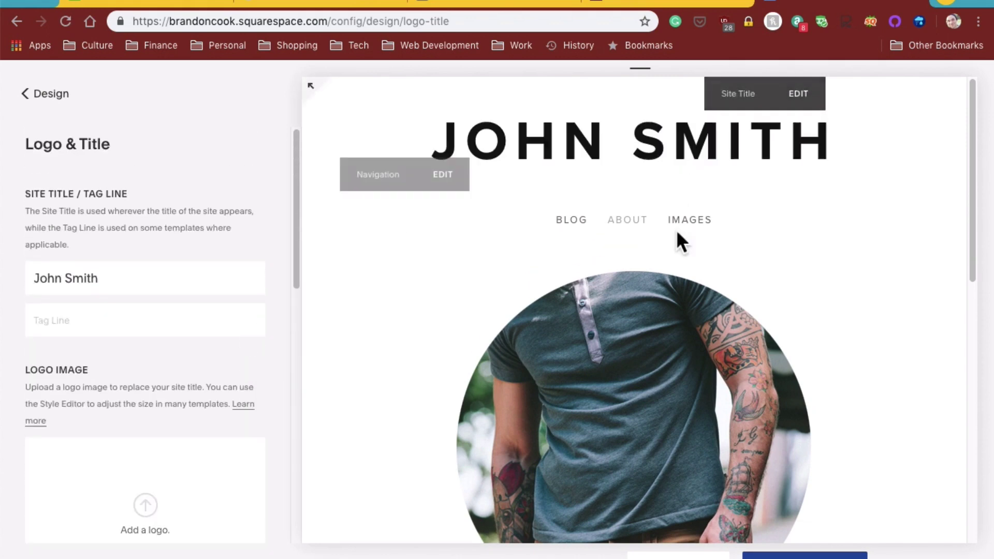
{"action": "left_click", "coordinate": [25, 93]}
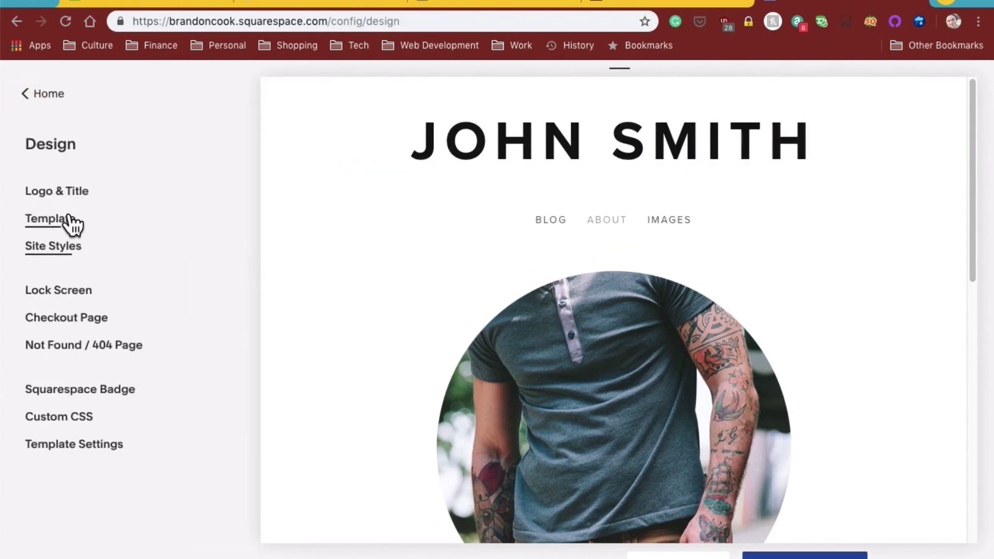
Open Pages and attempt to delete the Blog homepage, dismissing the Cannot Delete Homepage warning.
{"action": "left_click", "coordinate": [43, 94]}
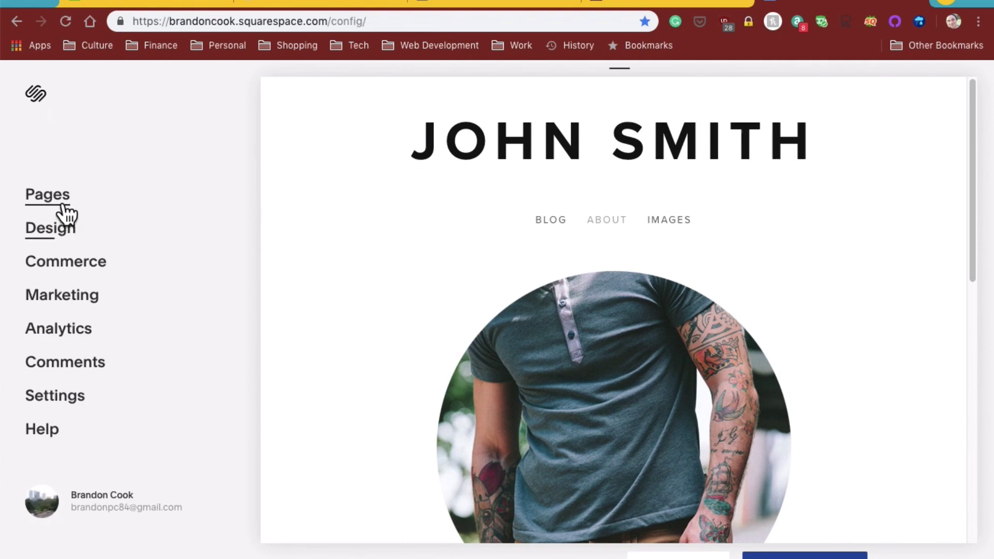
{"action": "left_click", "coordinate": [47, 195]}
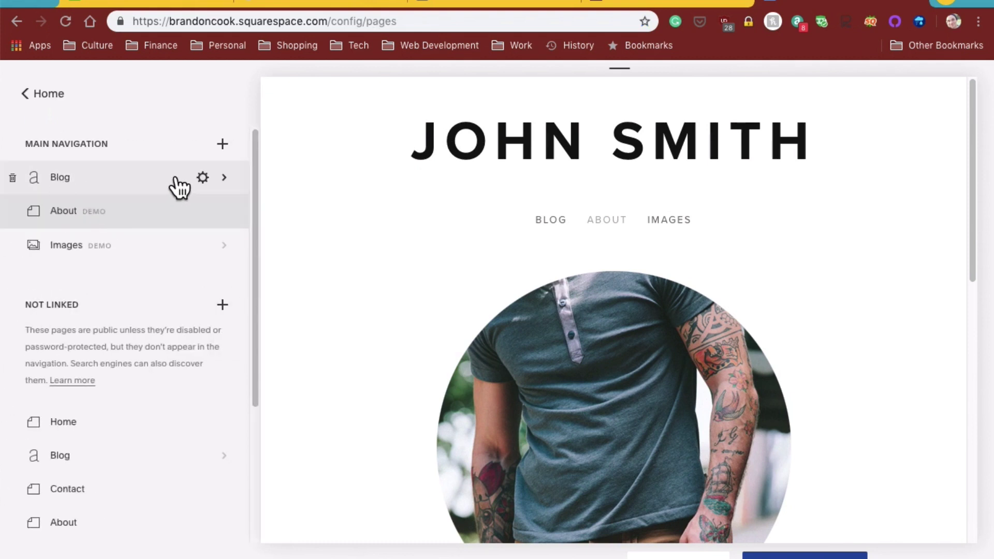
{"action": "left_click", "coordinate": [11, 178]}
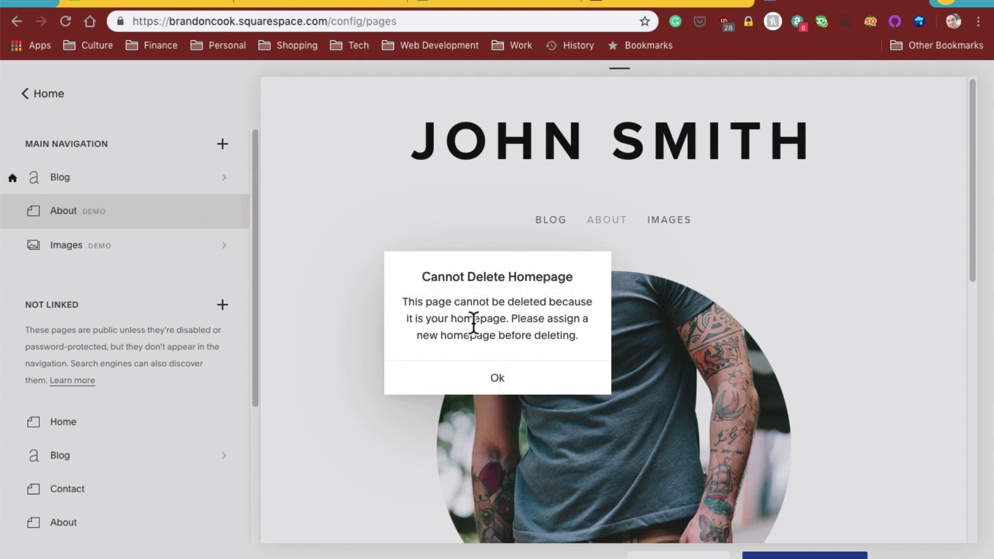
{"action": "mouse_move", "coordinate": [509, 387]}
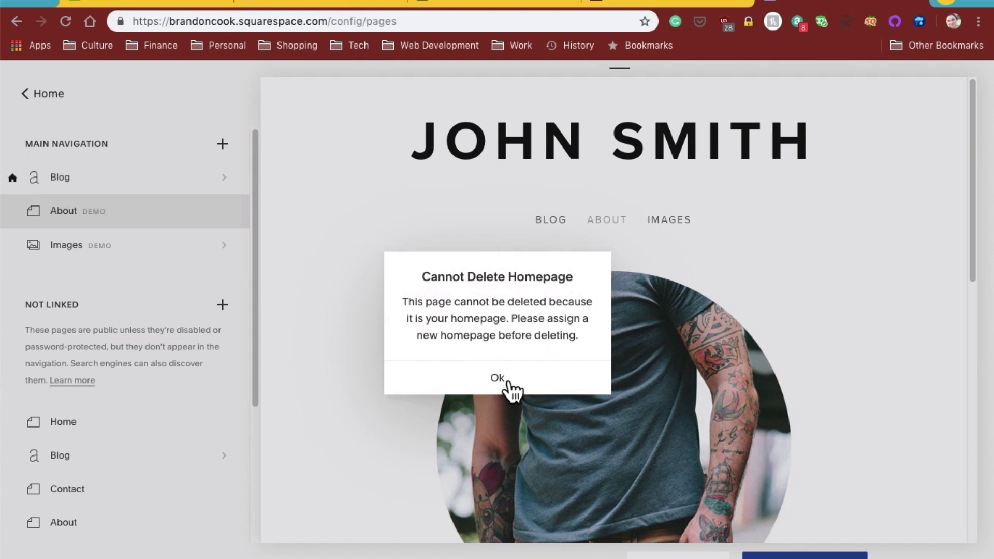
{"action": "left_click", "coordinate": [497, 378]}
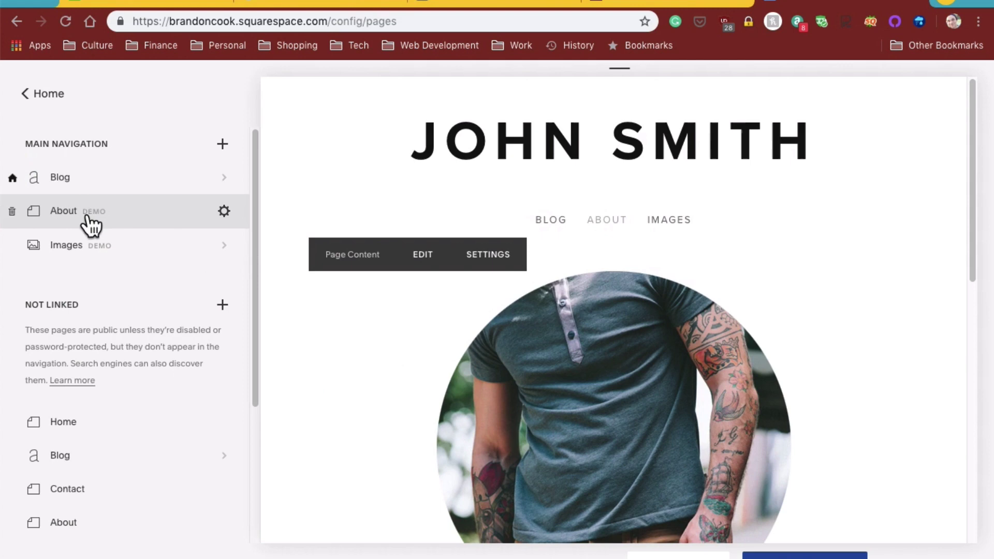
Set About as homepage in its Page Settings, then trash Blog from Main Navigation.
{"action": "left_click", "coordinate": [223, 210]}
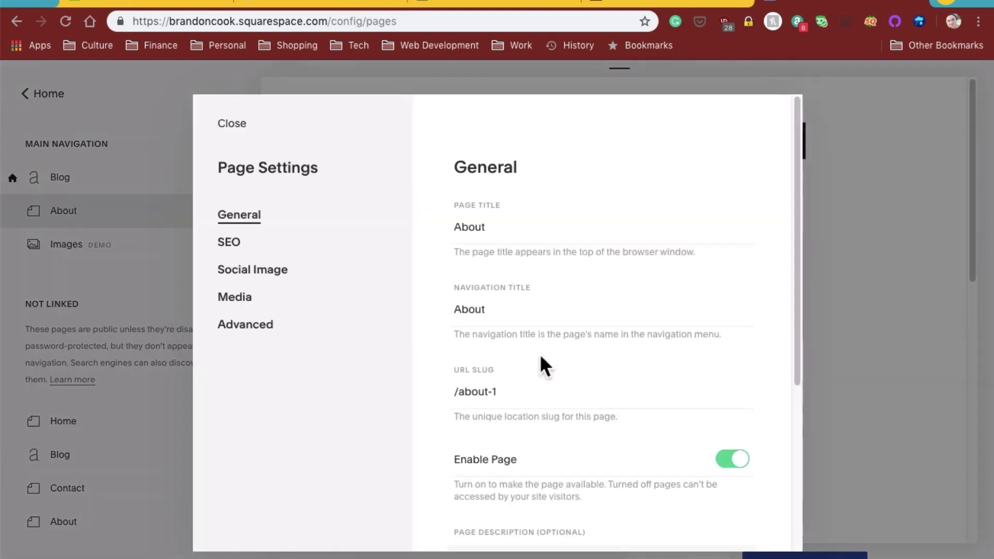
{"action": "scroll", "scroll_direction": "down", "scroll_amount": 3}
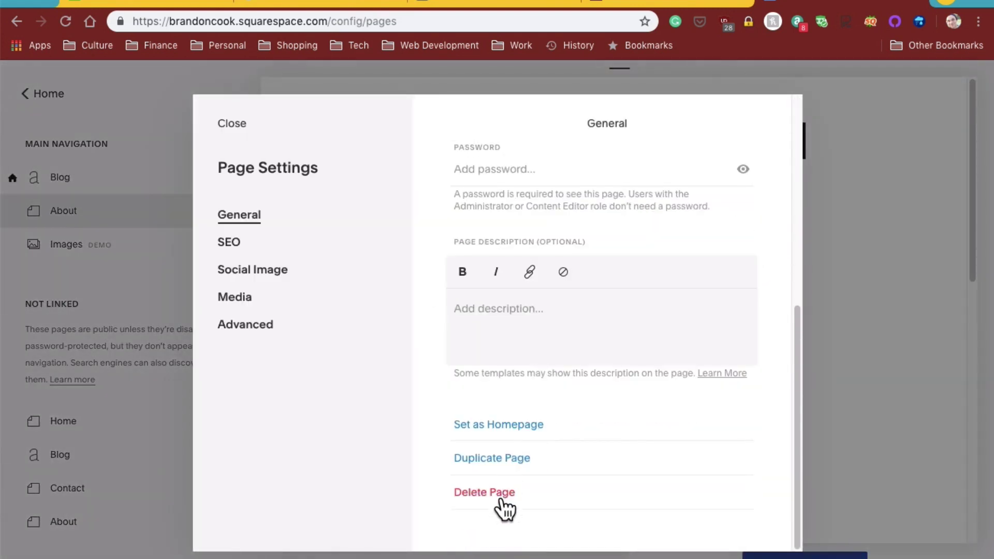
{"action": "left_click", "coordinate": [484, 491]}
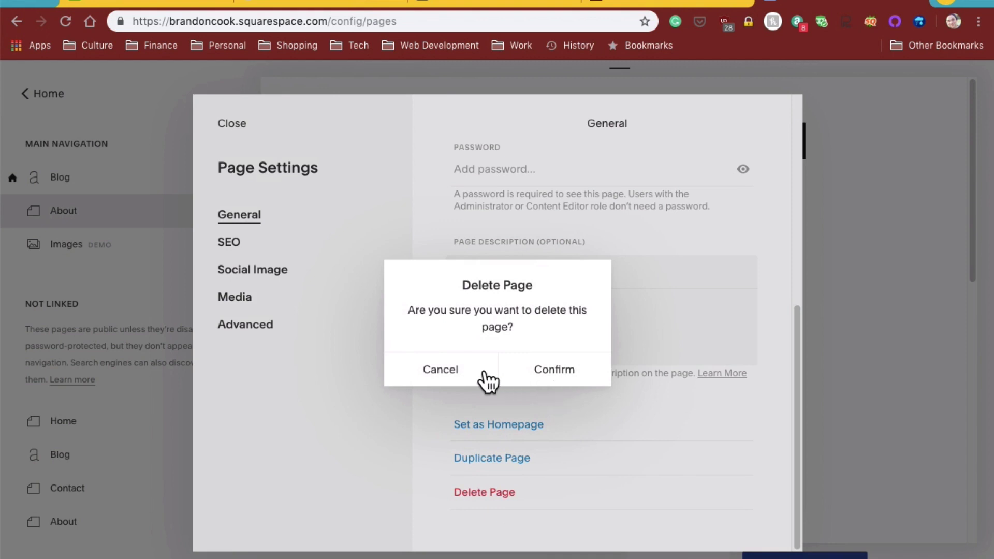
{"action": "mouse_move", "coordinate": [455, 388]}
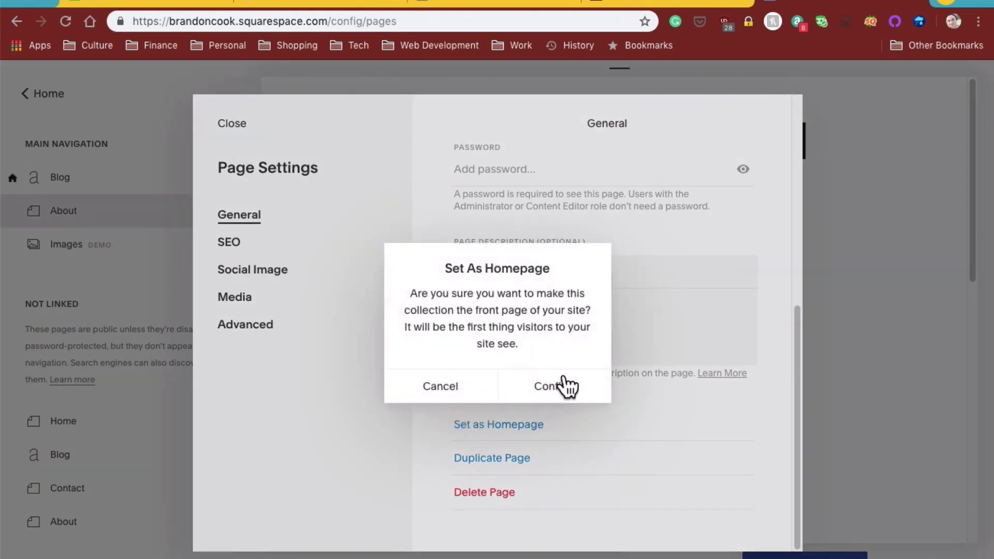
{"action": "left_click", "coordinate": [547, 386]}
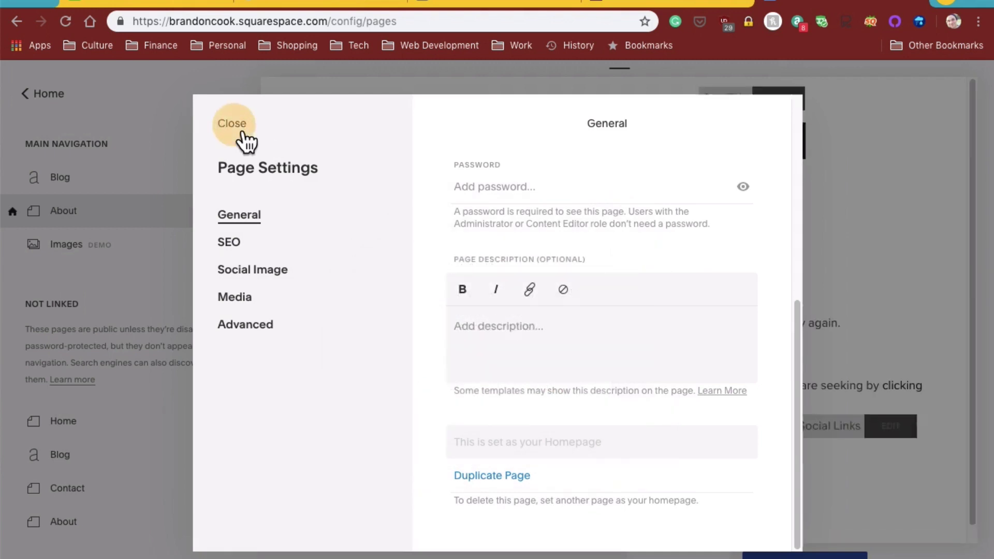
{"action": "left_click", "coordinate": [232, 123]}
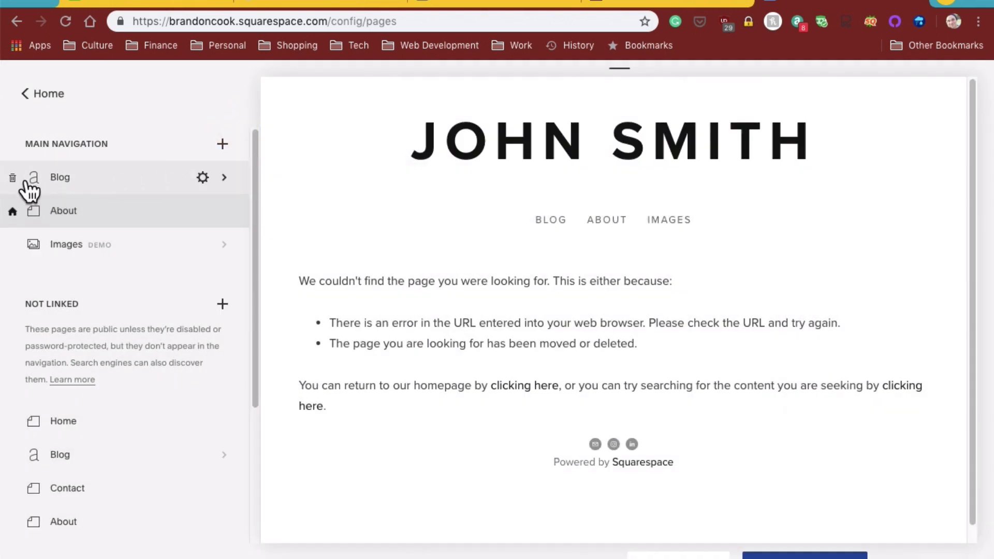
{"action": "left_click", "coordinate": [12, 177]}
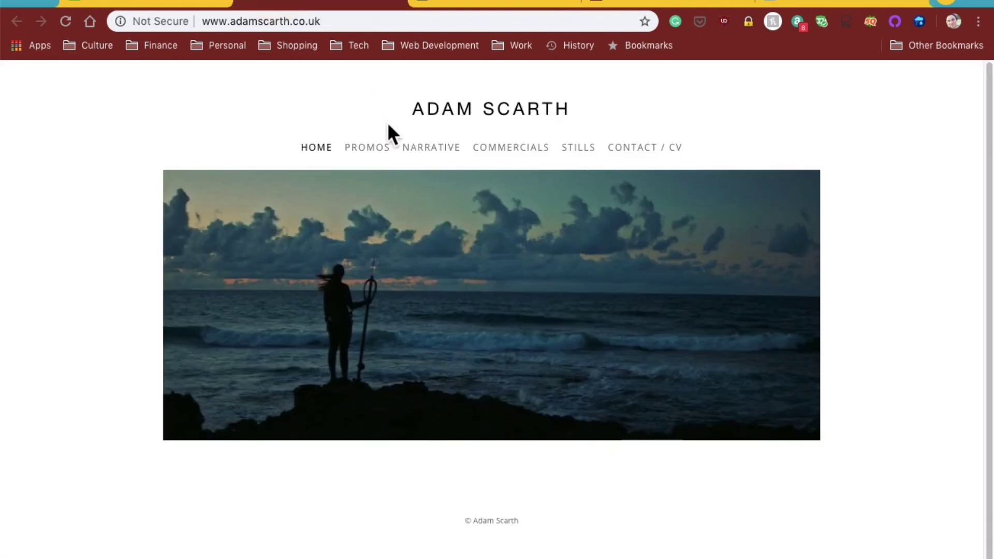
{"action": "mouse_move", "coordinate": [431, 147]}
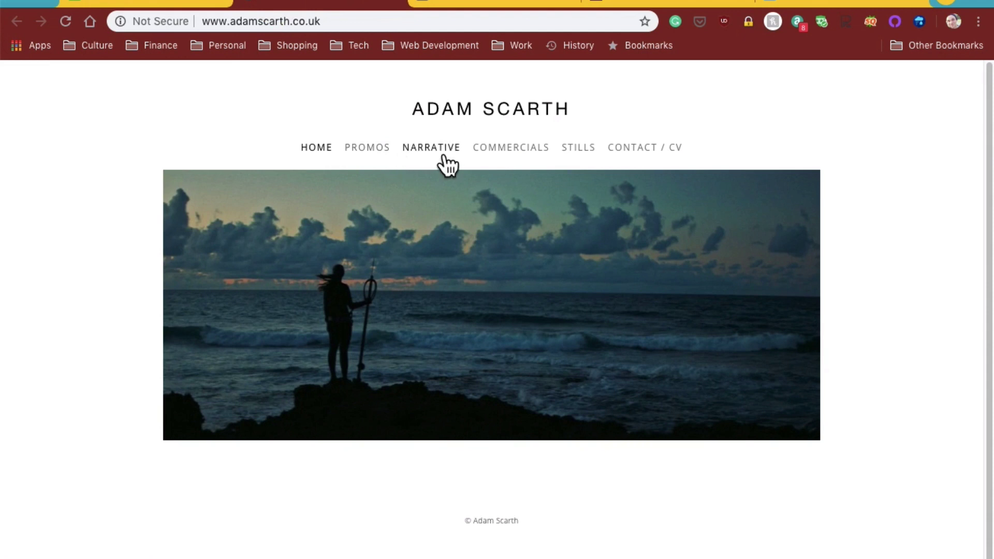
{"action": "mouse_move", "coordinate": [431, 147]}
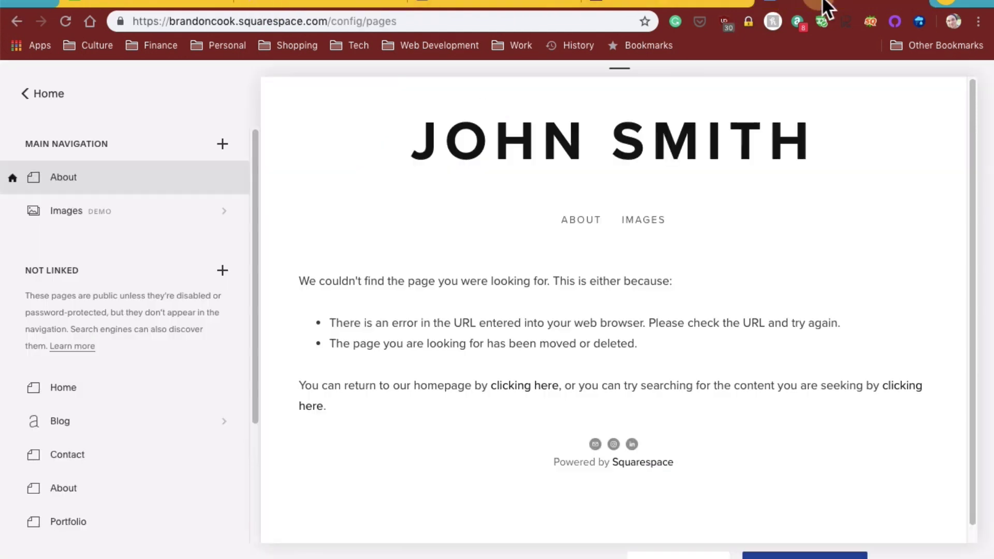
Add a Main Navigation page using the horizontal three-column Features layout.
{"action": "left_click", "coordinate": [222, 144]}
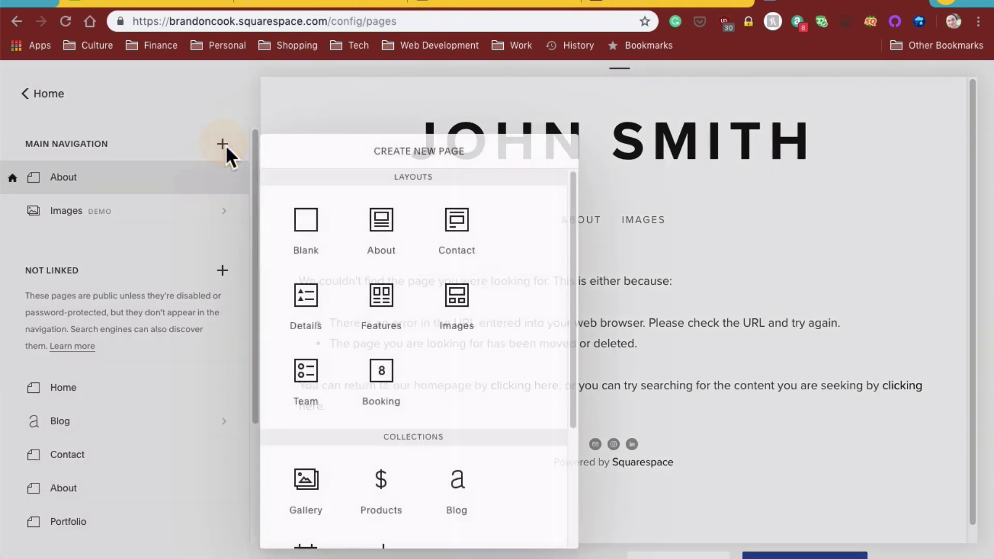
{"action": "mouse_move", "coordinate": [457, 273]}
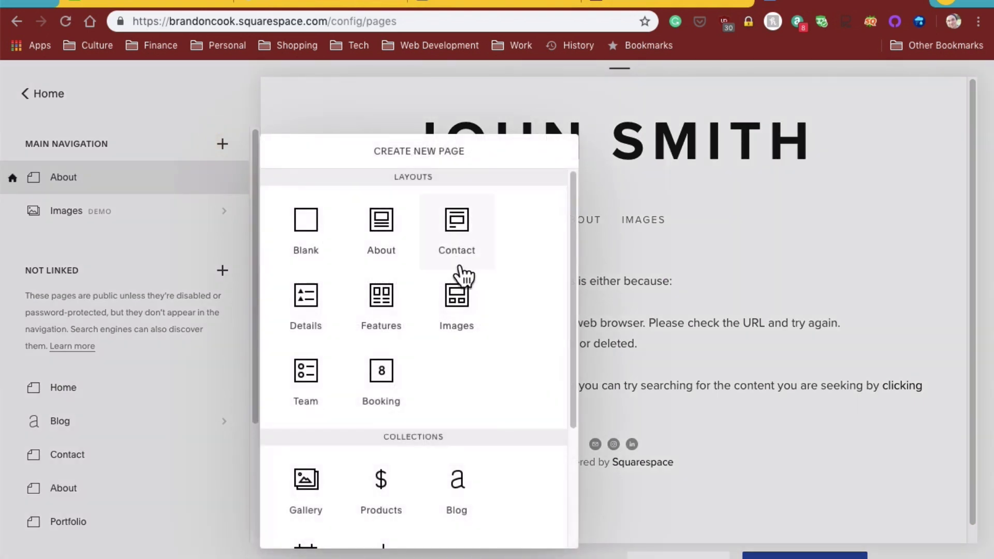
{"action": "mouse_move", "coordinate": [381, 305]}
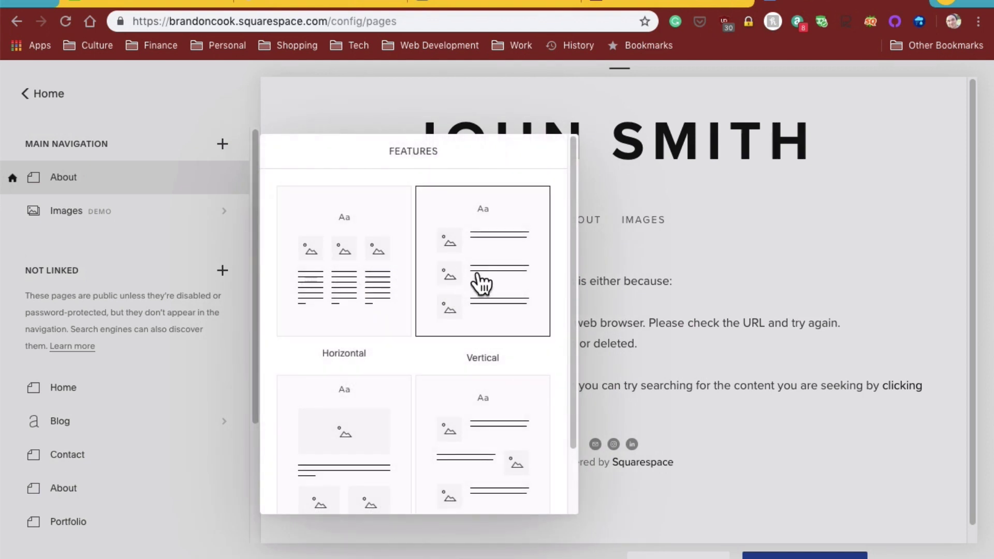
{"action": "left_click", "coordinate": [344, 266]}
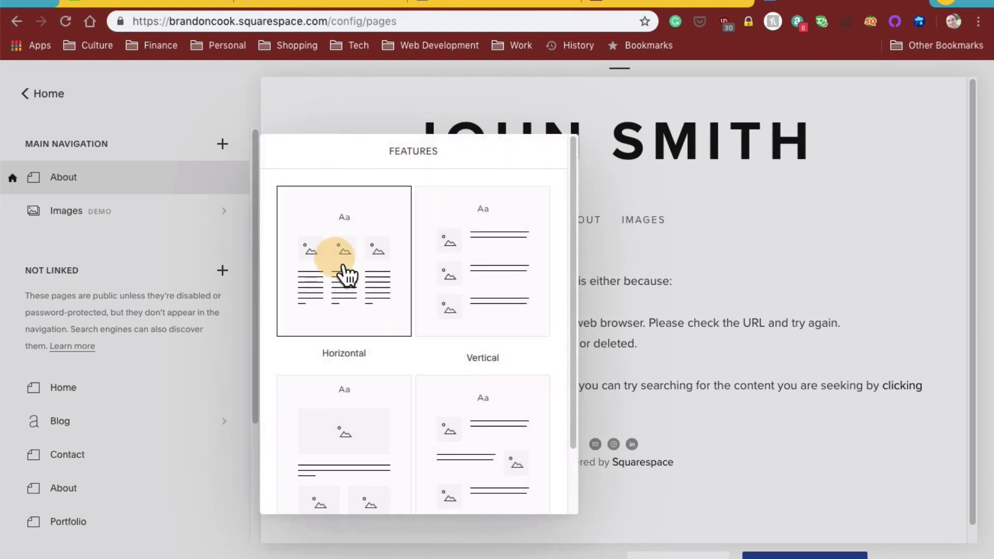
{"action": "left_click", "coordinate": [343, 261]}
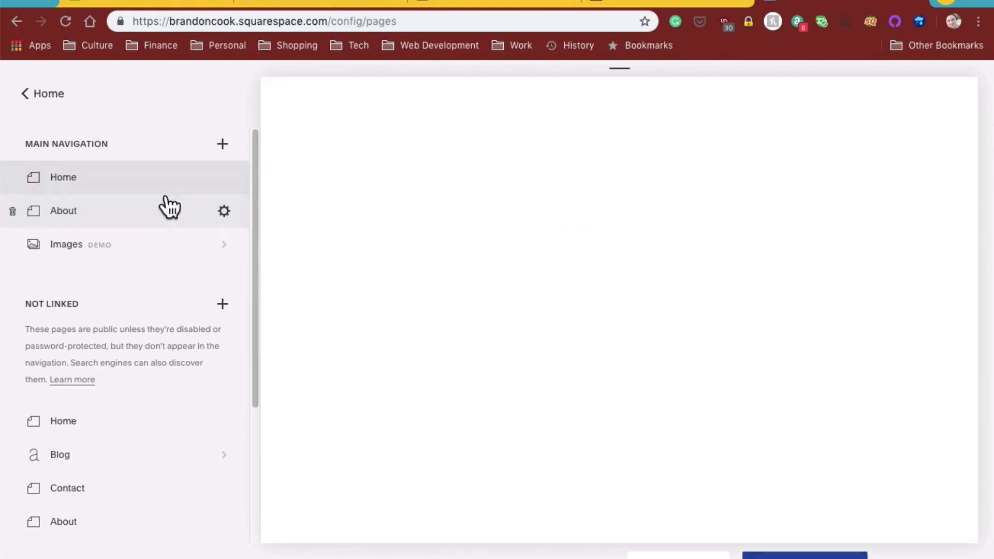
Duplicate the new features page twice, creating the Narrative and Promos copies.
{"action": "left_click", "coordinate": [223, 211]}
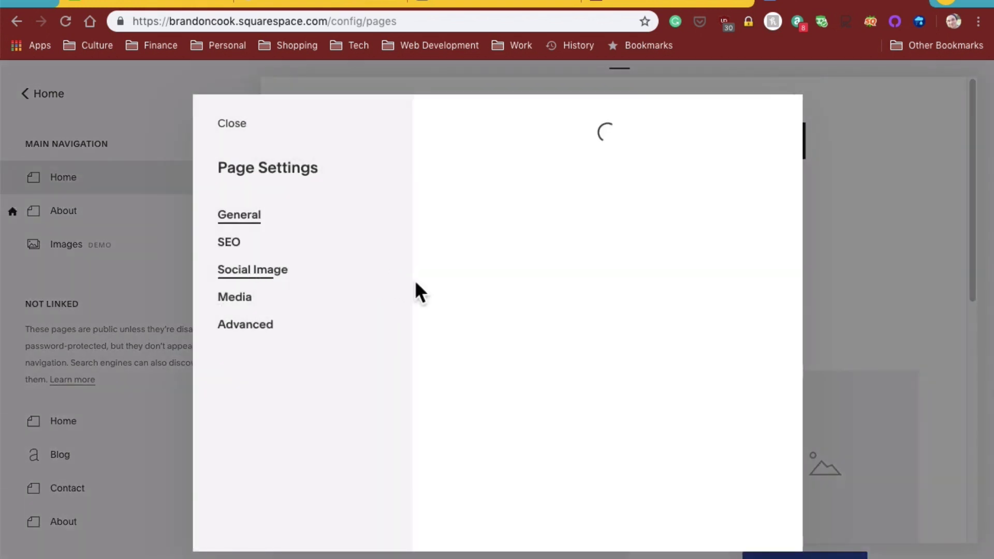
{"action": "left_click", "coordinate": [491, 458]}
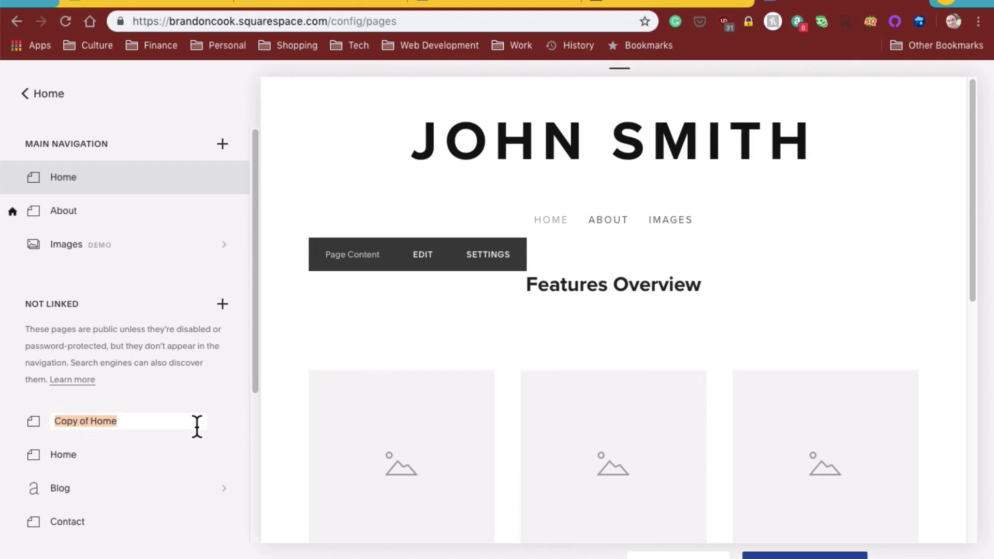
{"action": "type", "text": "Narrative"}
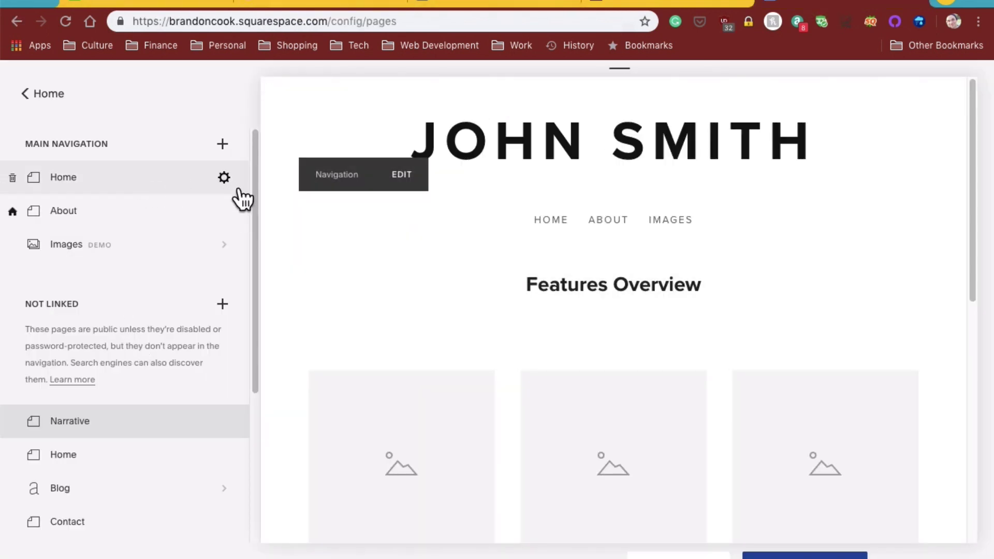
{"action": "left_click", "coordinate": [223, 178]}
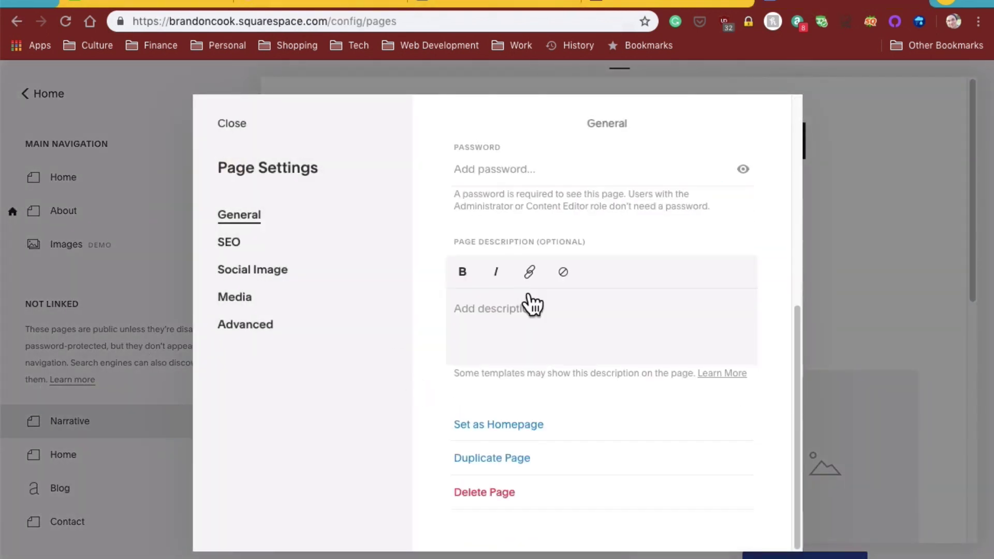
{"action": "left_click", "coordinate": [491, 457]}
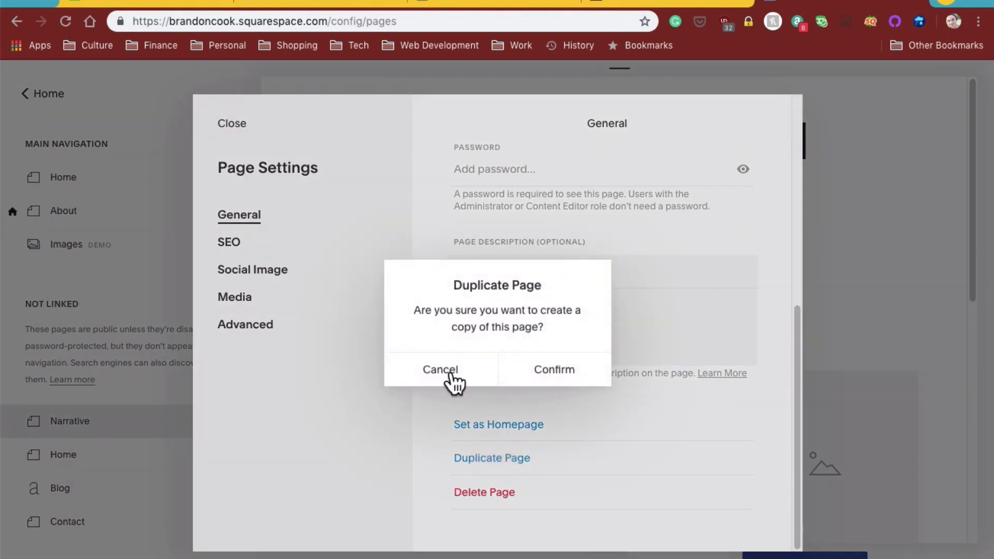
{"action": "left_click", "coordinate": [553, 370]}
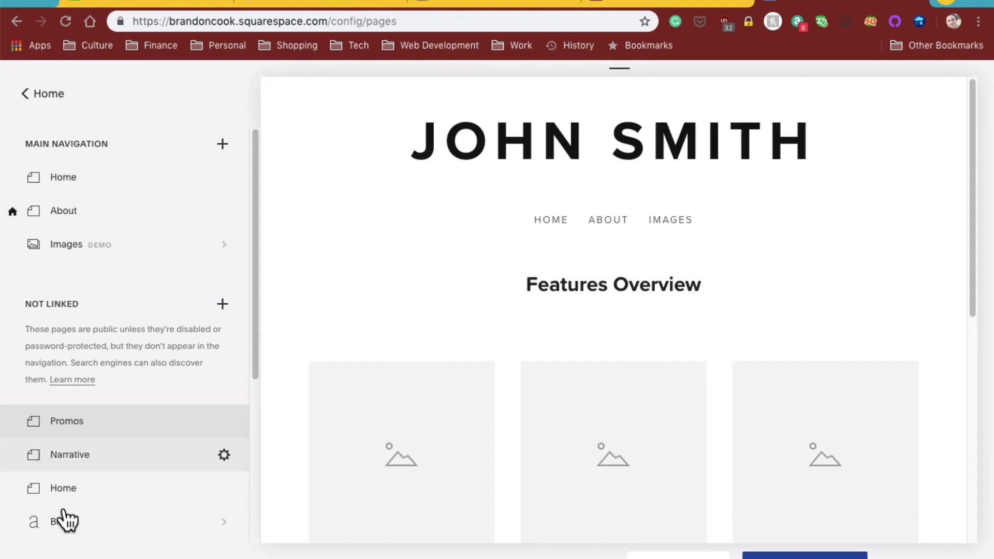
{"action": "mouse_move", "coordinate": [224, 178]}
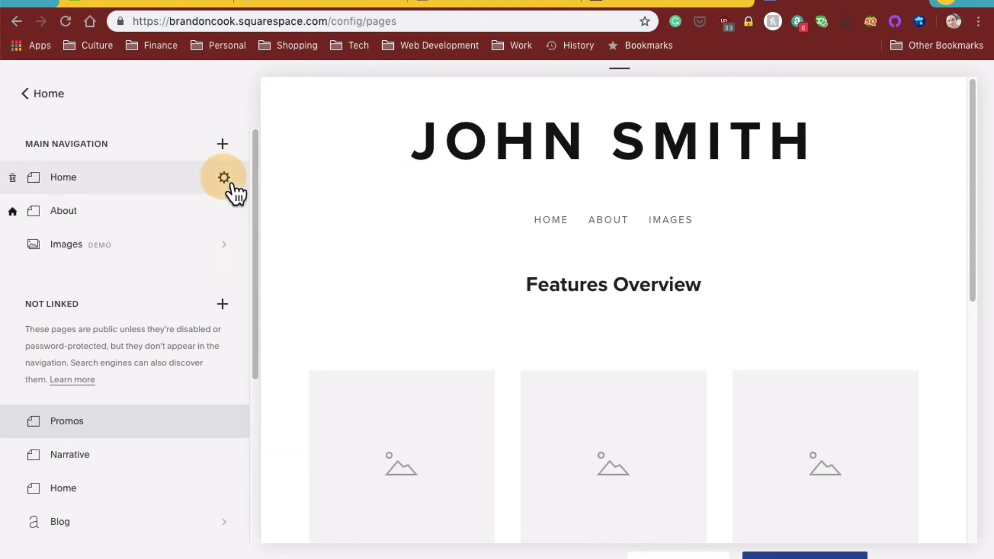
Make the new Home page the site's homepage and close its settings.
{"action": "left_click", "coordinate": [223, 178]}
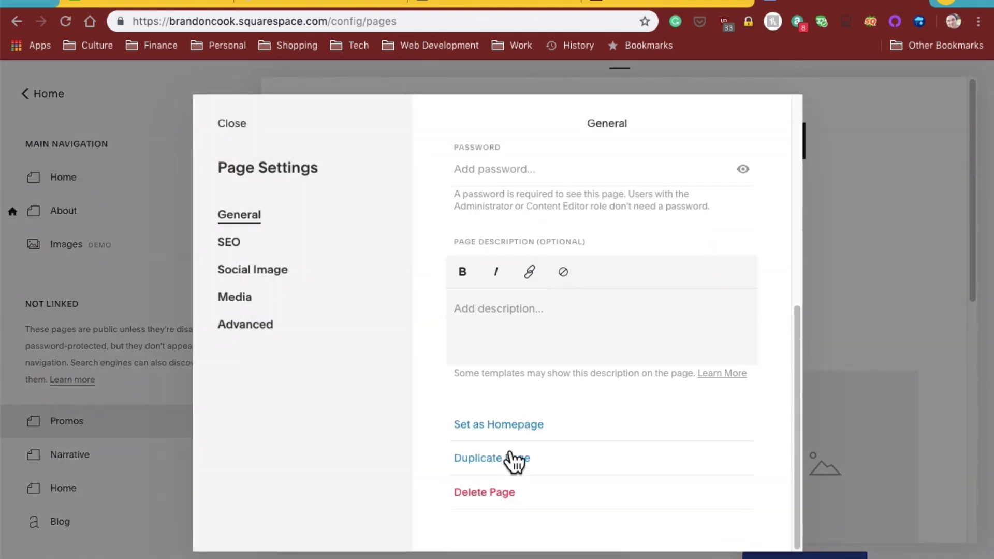
{"action": "left_click", "coordinate": [498, 424]}
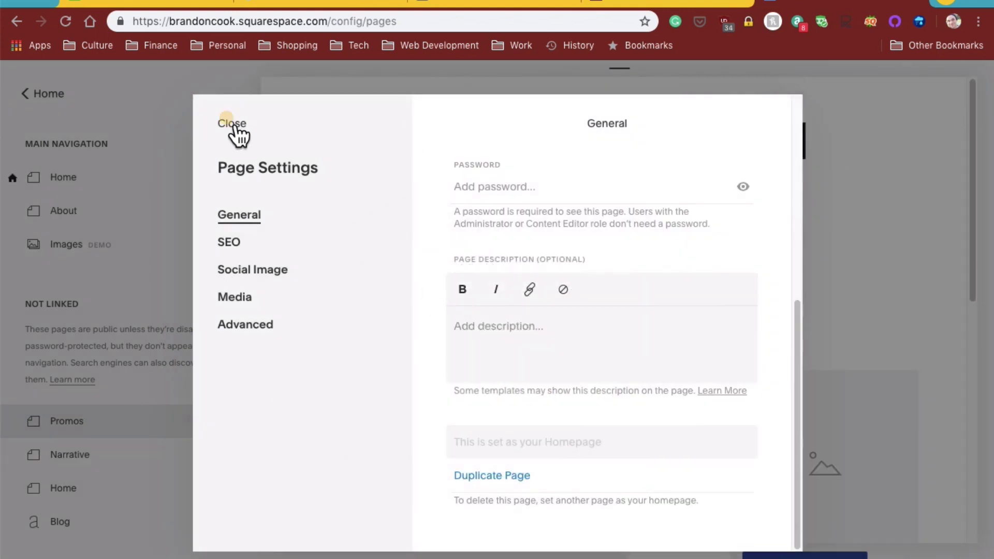
{"action": "left_click", "coordinate": [232, 123]}
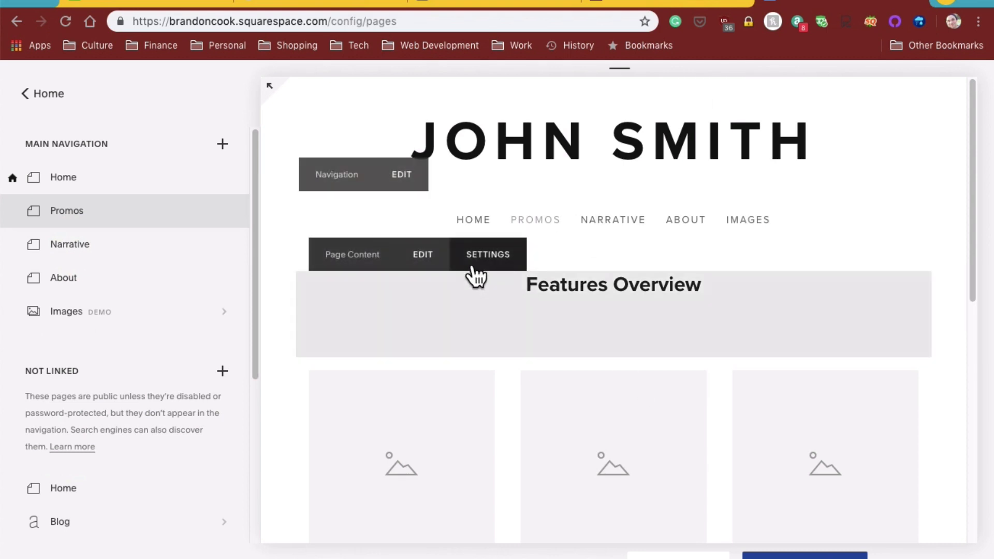
Open the Promos page's content section for editing.
{"action": "left_click", "coordinate": [422, 254]}
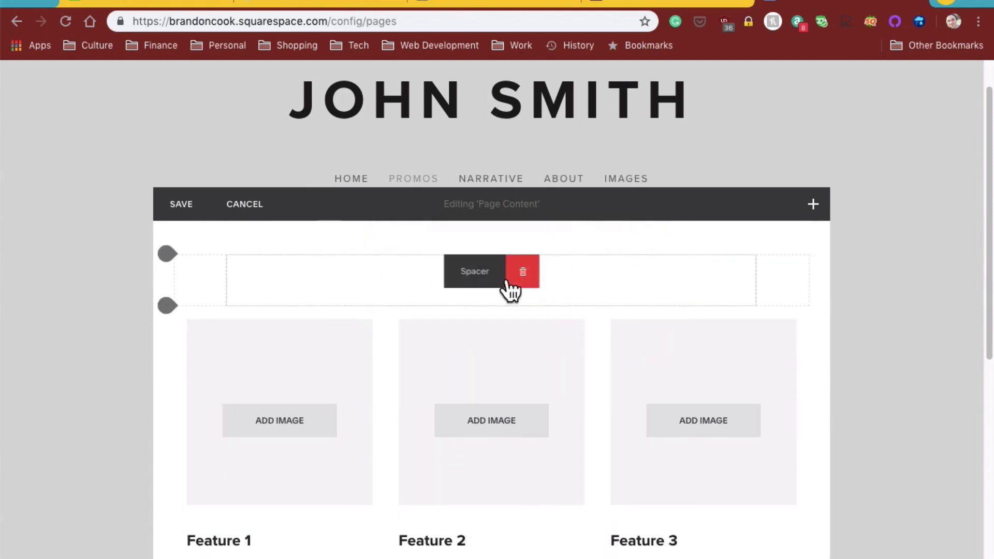
Delete the spacer blocks and the Feature 2 image from the Promos content.
{"action": "left_click", "coordinate": [522, 271]}
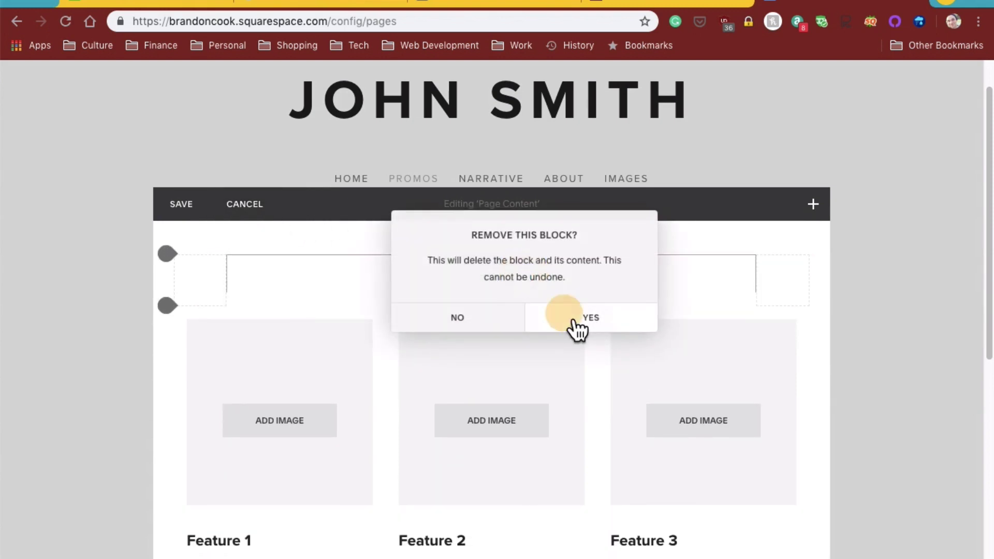
{"action": "left_click", "coordinate": [590, 317]}
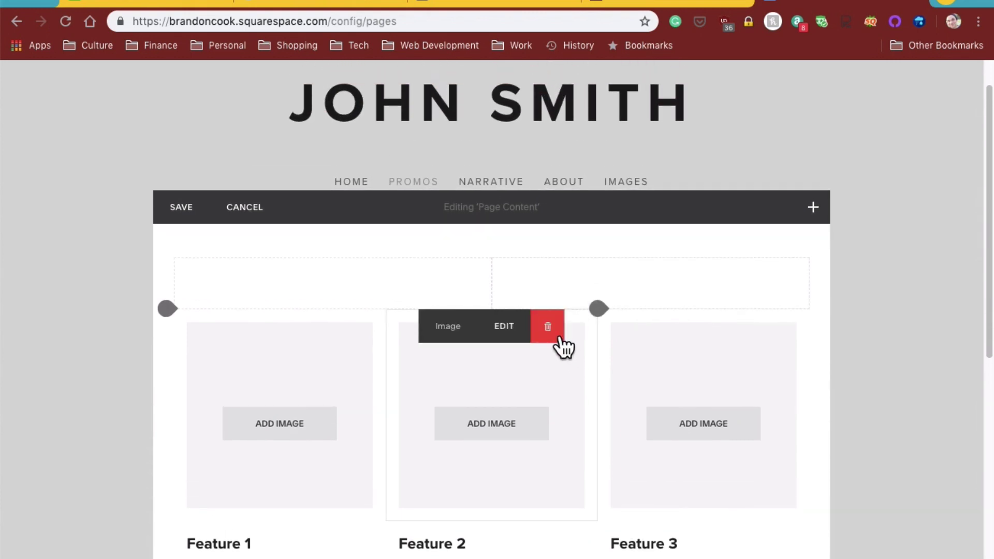
{"action": "left_click", "coordinate": [547, 326]}
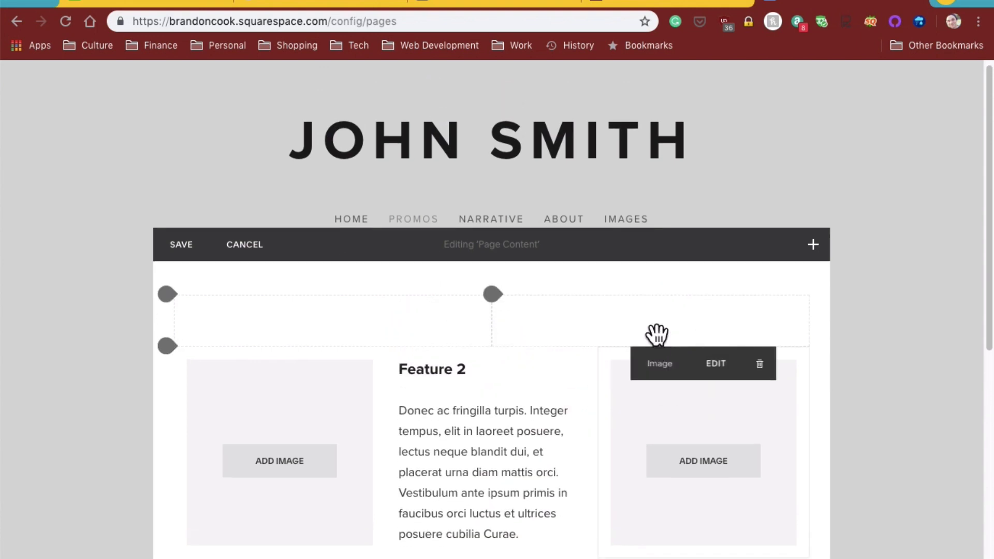
{"action": "left_click", "coordinate": [759, 363]}
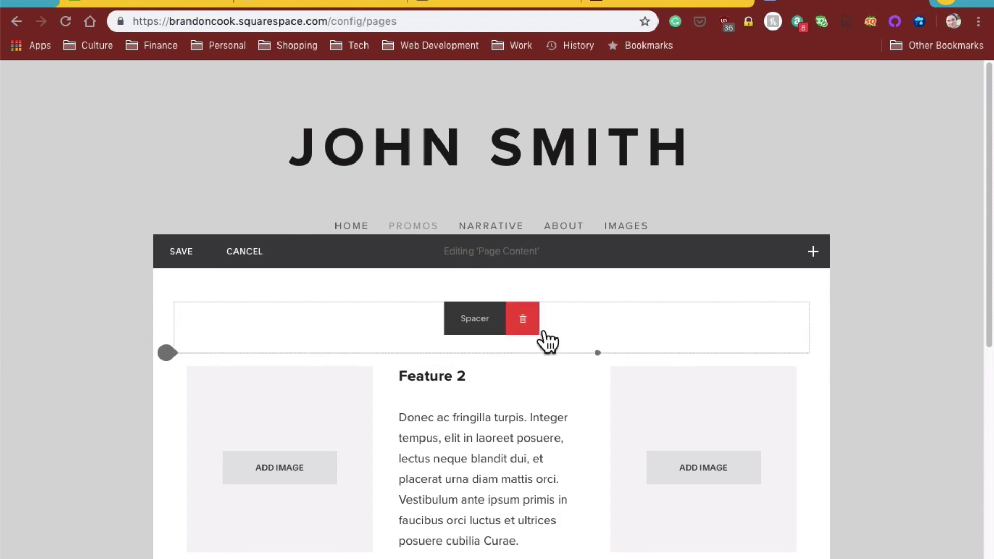
{"action": "left_click", "coordinate": [523, 318]}
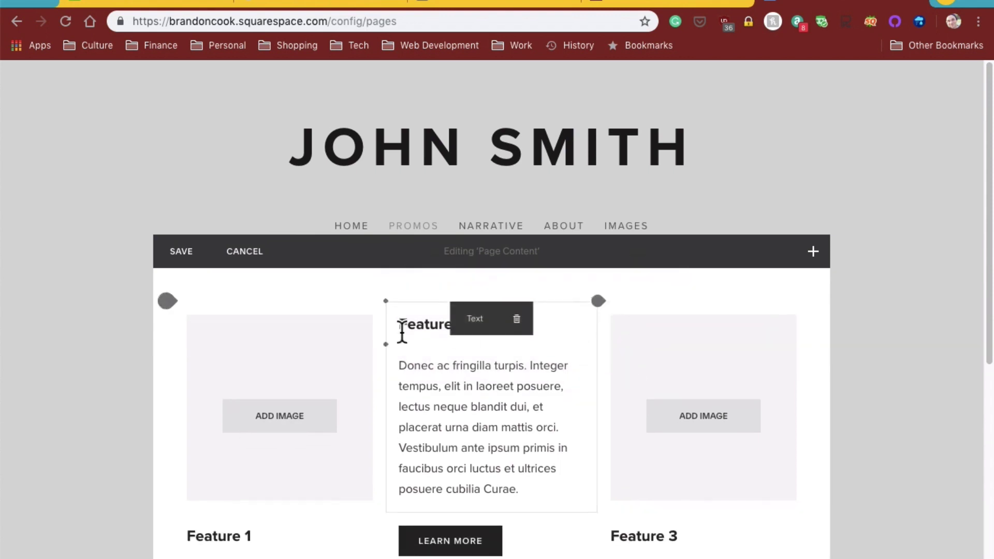
Delete the Feature 1 image block and the Feature 2 text block.
{"action": "left_click", "coordinate": [279, 407]}
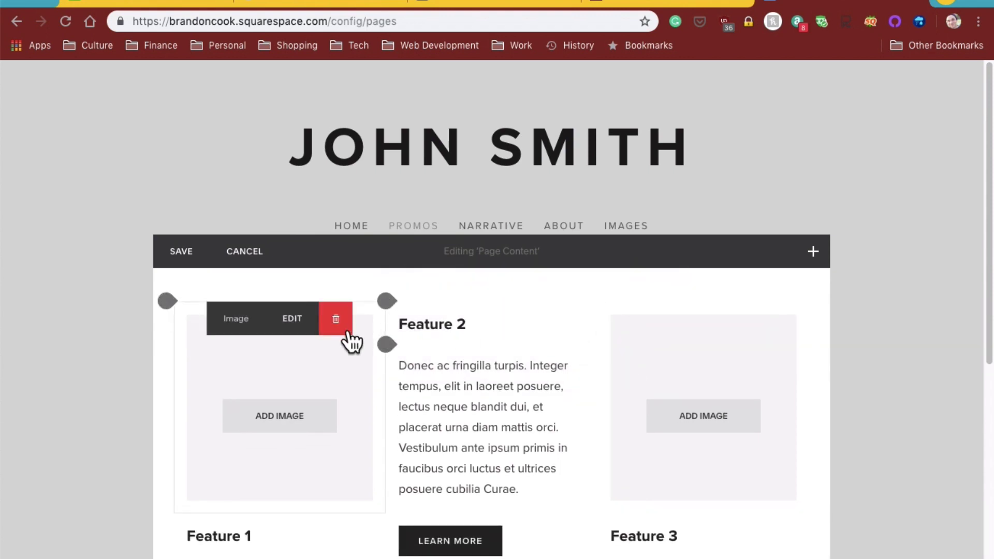
{"action": "left_click", "coordinate": [336, 319]}
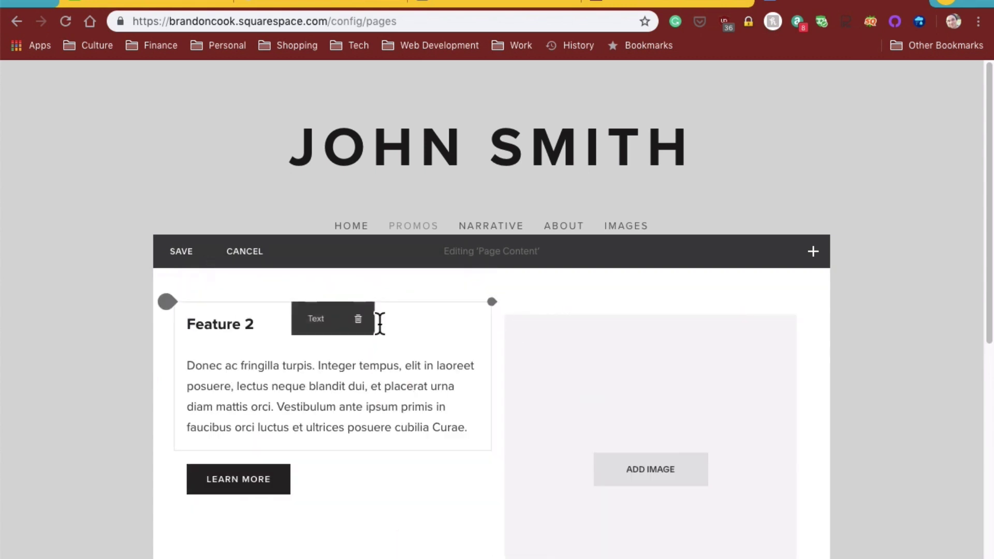
{"action": "left_click", "coordinate": [358, 319]}
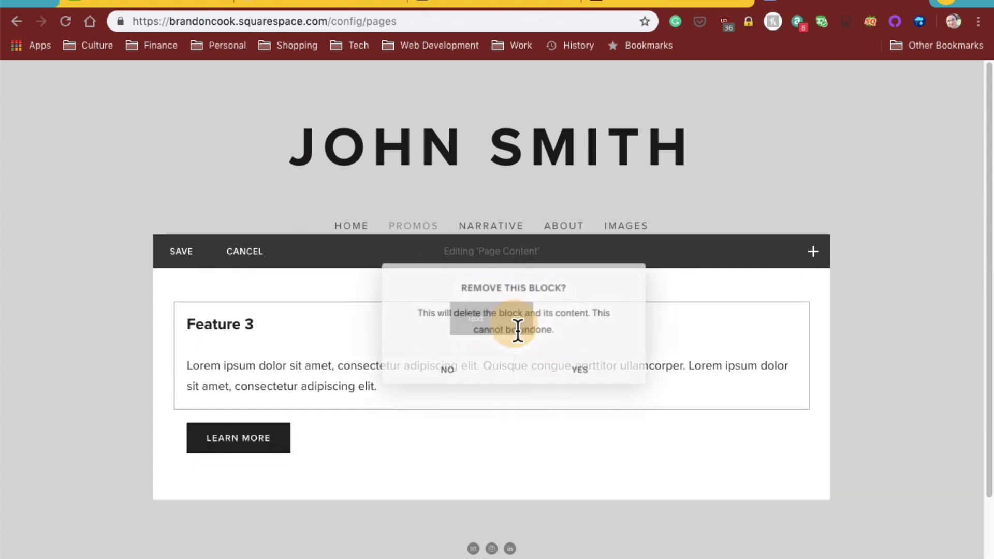
{"action": "left_click", "coordinate": [578, 370]}
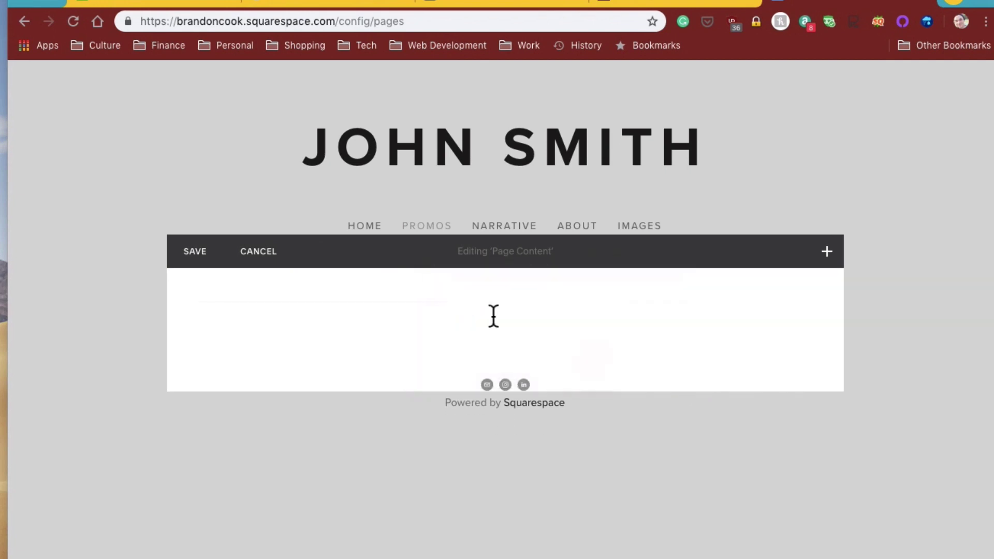
Insert a Carousel gallery block on Promos and launch the Upload images file picker.
{"action": "left_click", "coordinate": [826, 251]}
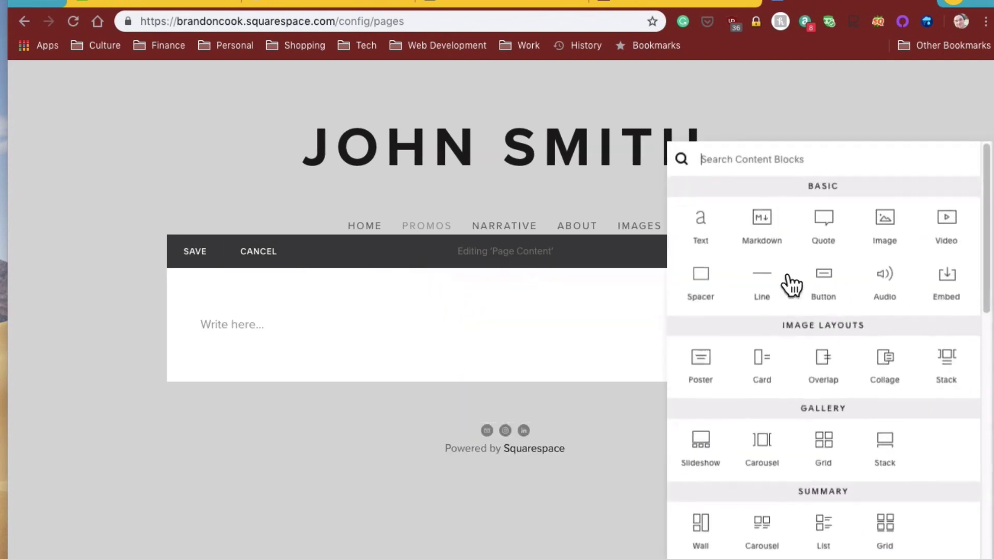
{"action": "scroll", "scroll_direction": "down", "scroll_amount": 3}
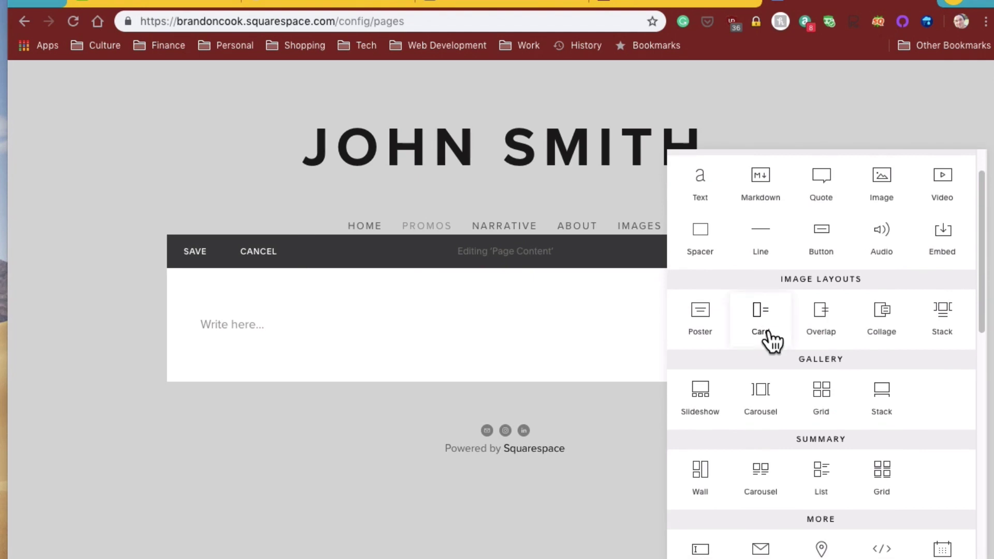
{"action": "mouse_move", "coordinate": [791, 390]}
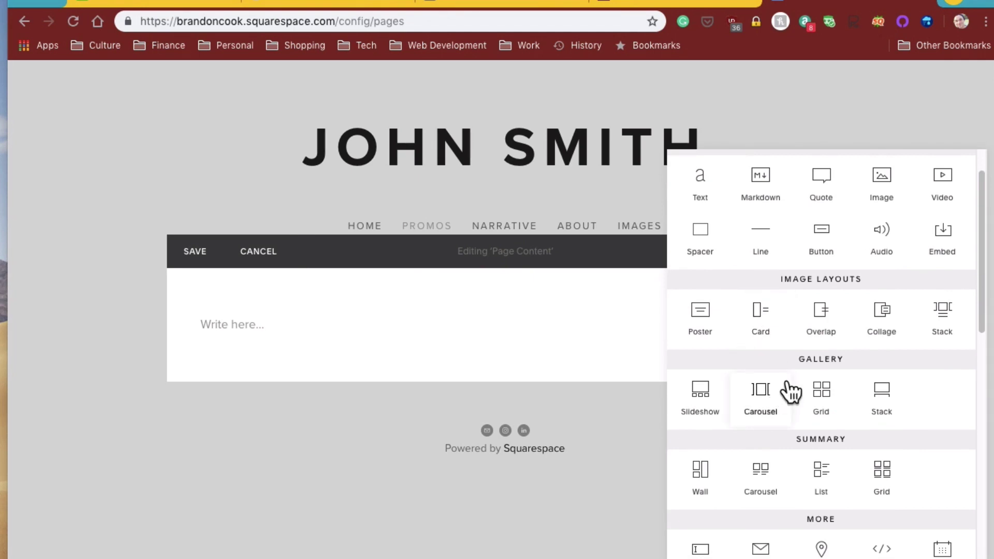
{"action": "left_click", "coordinate": [760, 393]}
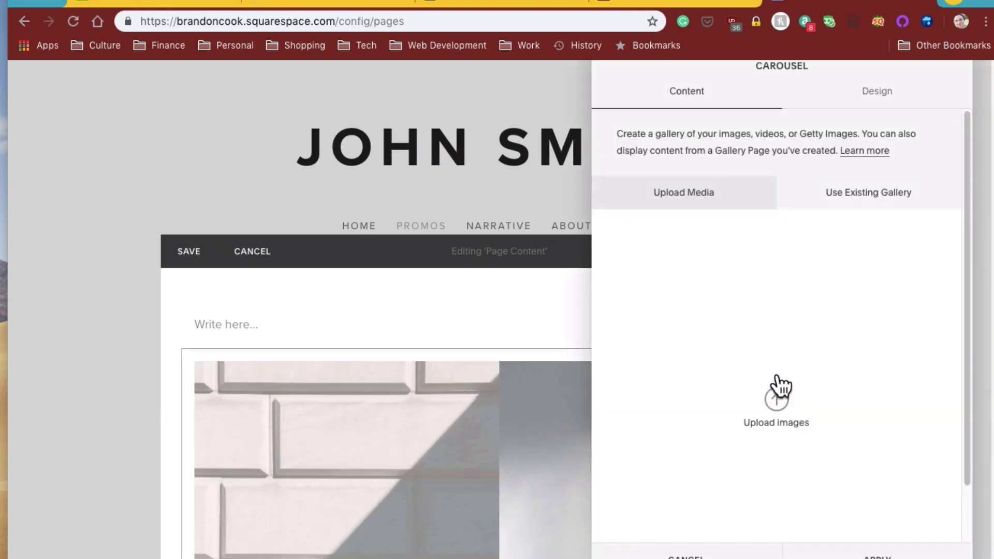
{"action": "mouse_move", "coordinate": [855, 218]}
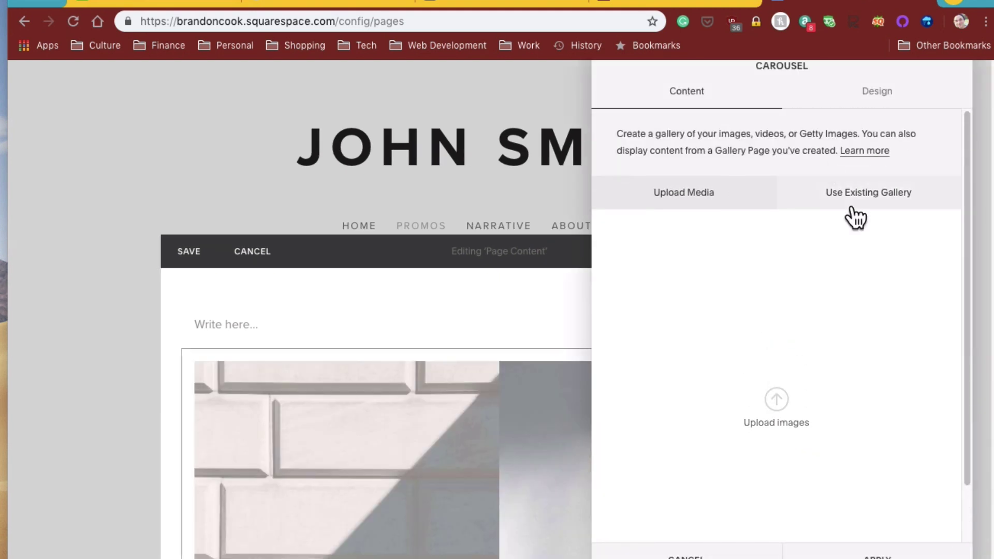
{"action": "left_click", "coordinate": [868, 192]}
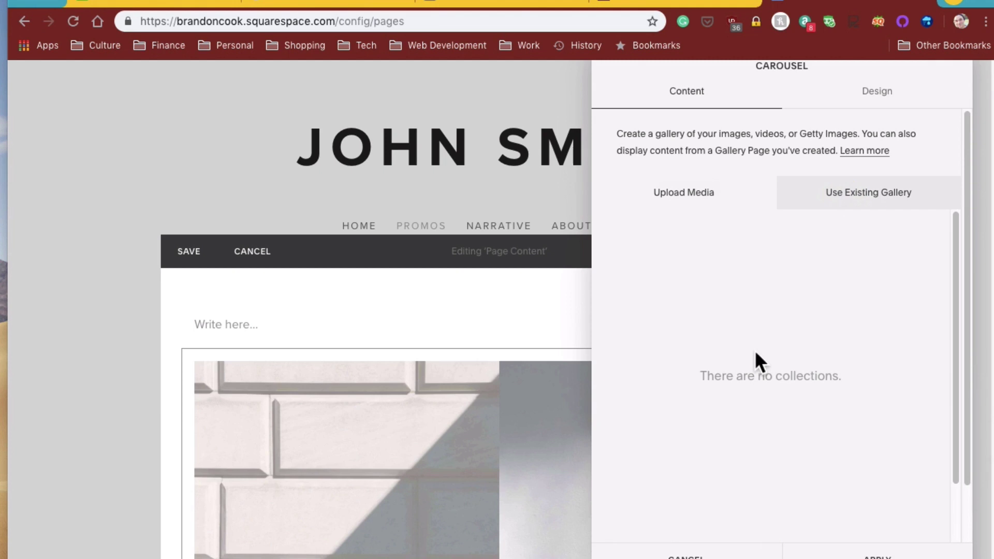
{"action": "left_click", "coordinate": [683, 192]}
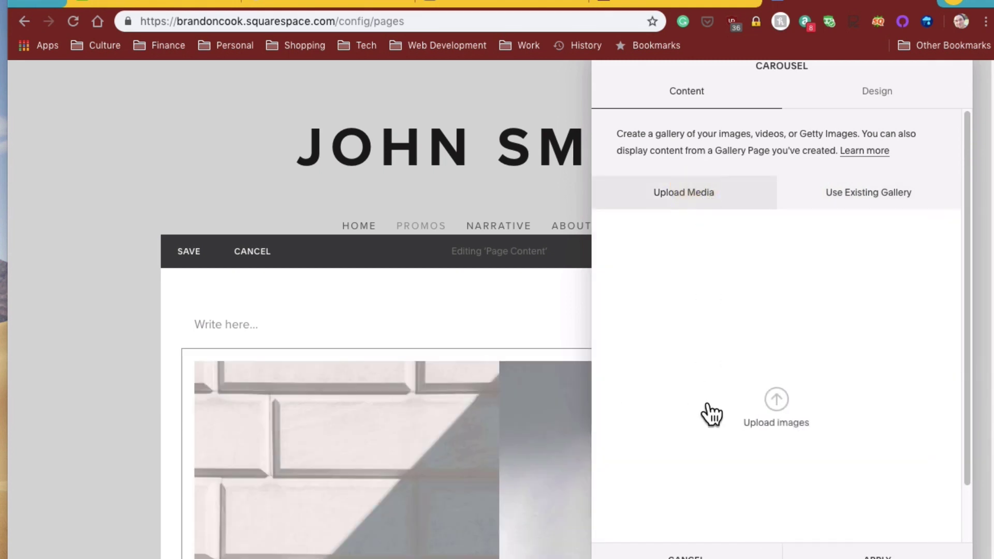
{"action": "left_click", "coordinate": [776, 399]}
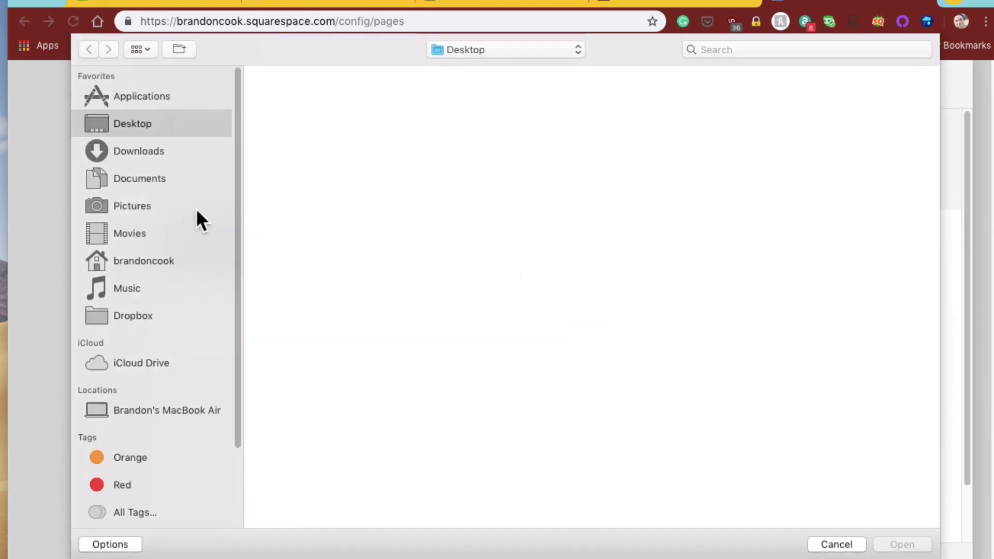
Browse to the Pictures folder in the upload file dialog.
{"action": "left_click", "coordinate": [132, 206]}
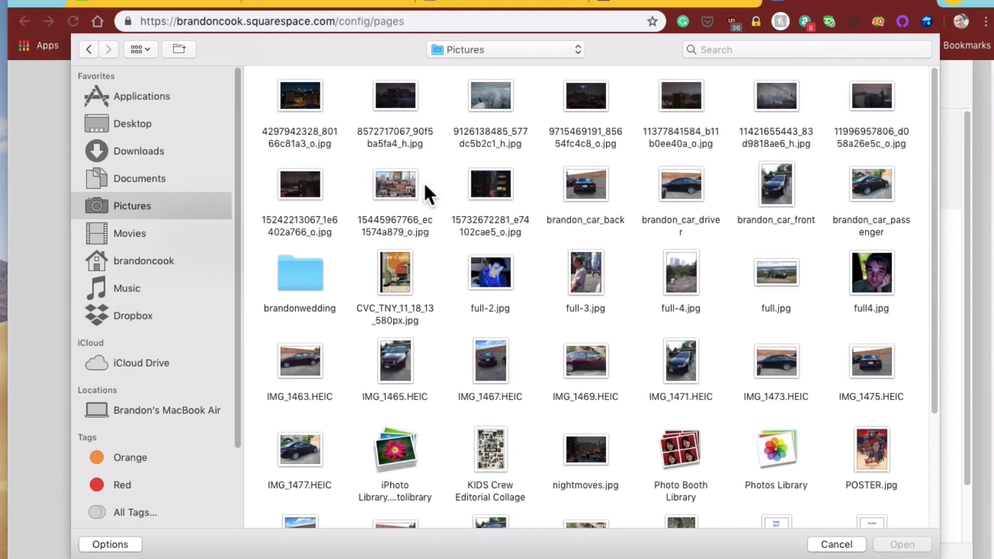
{"action": "mouse_move", "coordinate": [259, 105]}
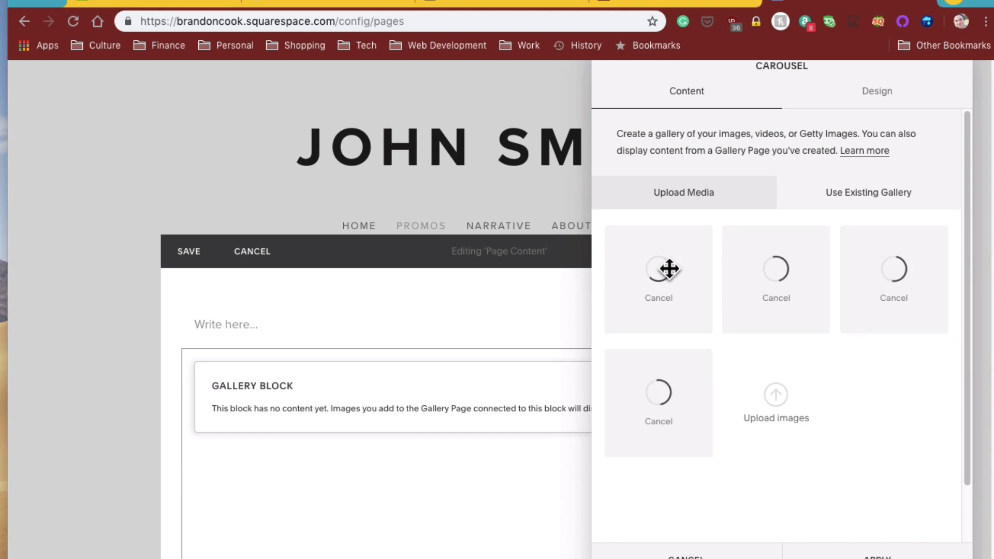
{"action": "mouse_move", "coordinate": [668, 270]}
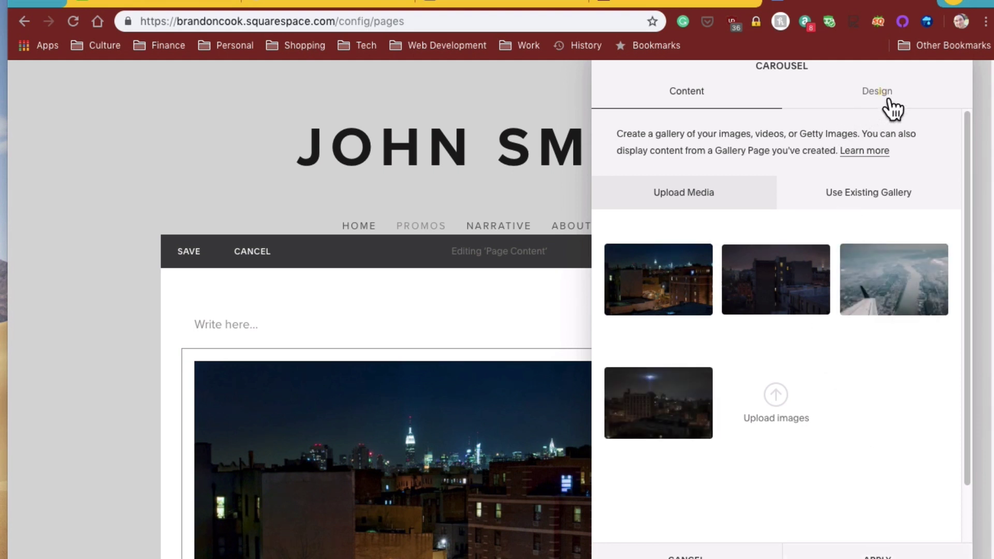
Turn on automatic slide transitions in the carousel's Design options and save the Promos page.
{"action": "left_click", "coordinate": [876, 90]}
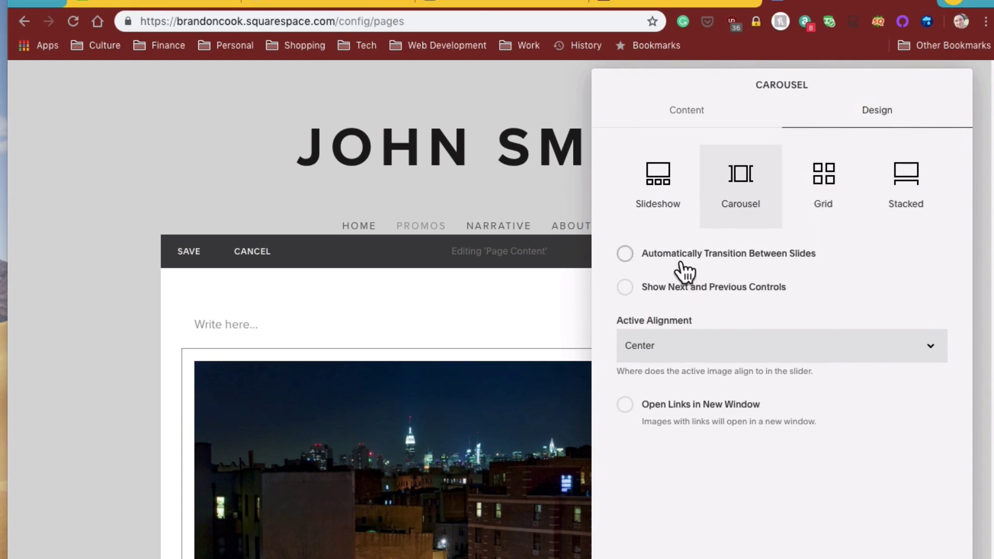
{"action": "left_click", "coordinate": [625, 254]}
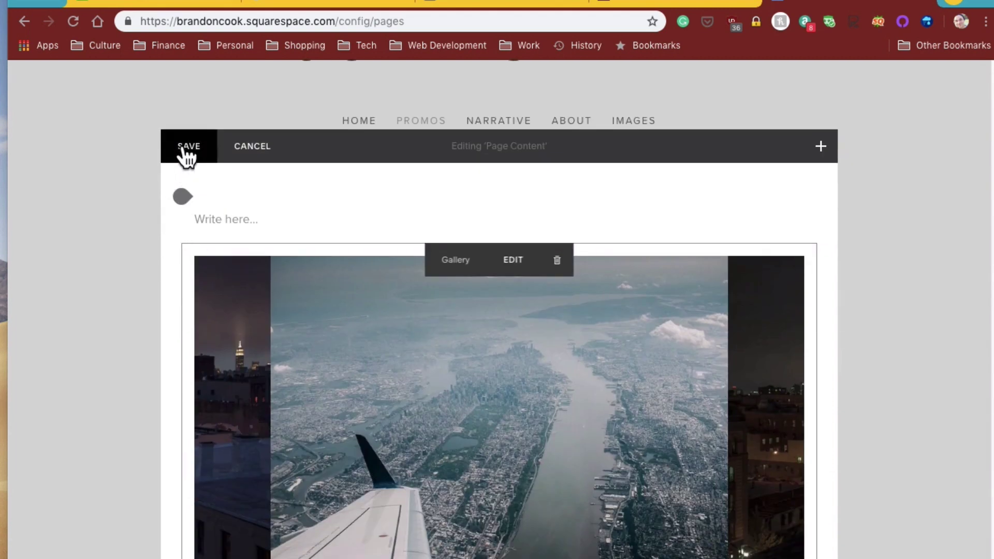
{"action": "left_click", "coordinate": [188, 146]}
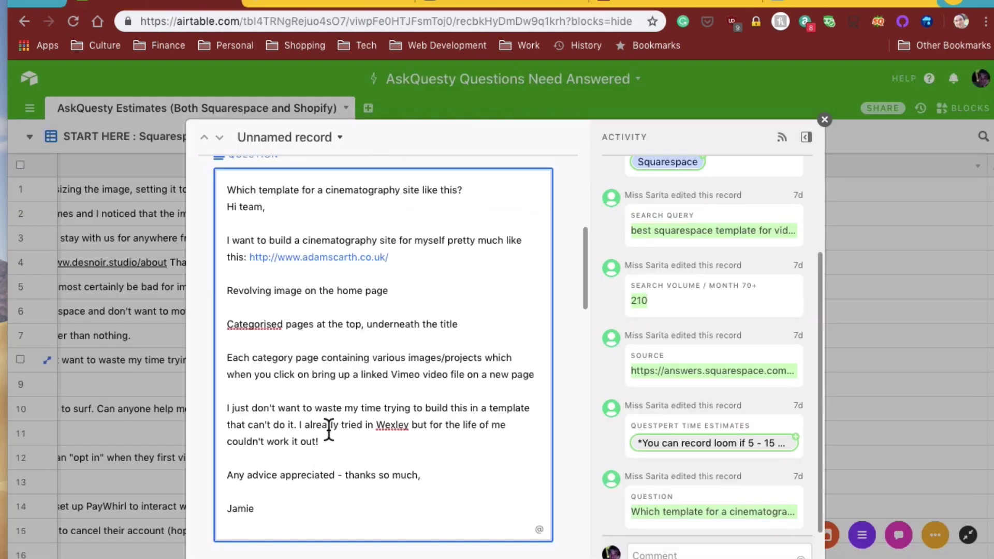
{"action": "mouse_move", "coordinate": [443, 371]}
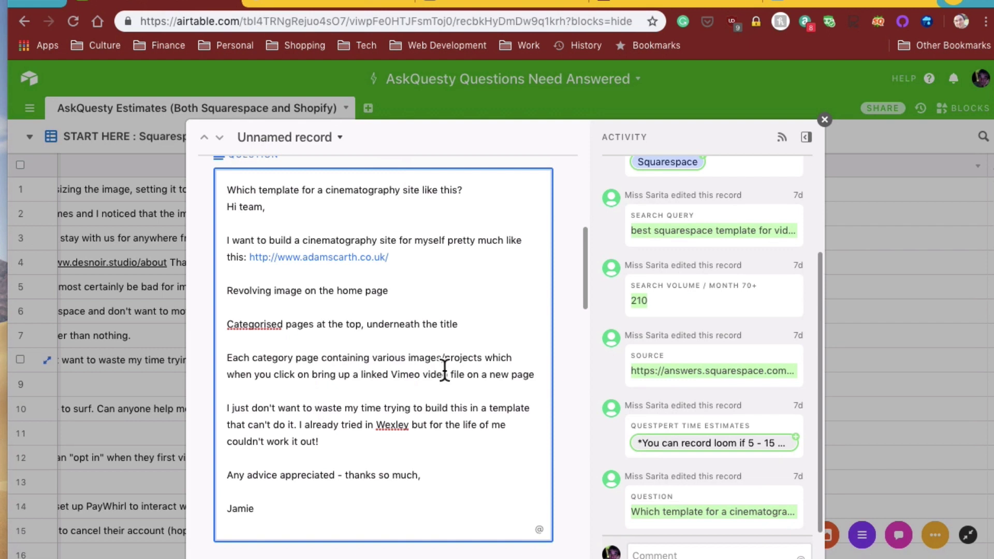
{"action": "mouse_move", "coordinate": [308, 380]}
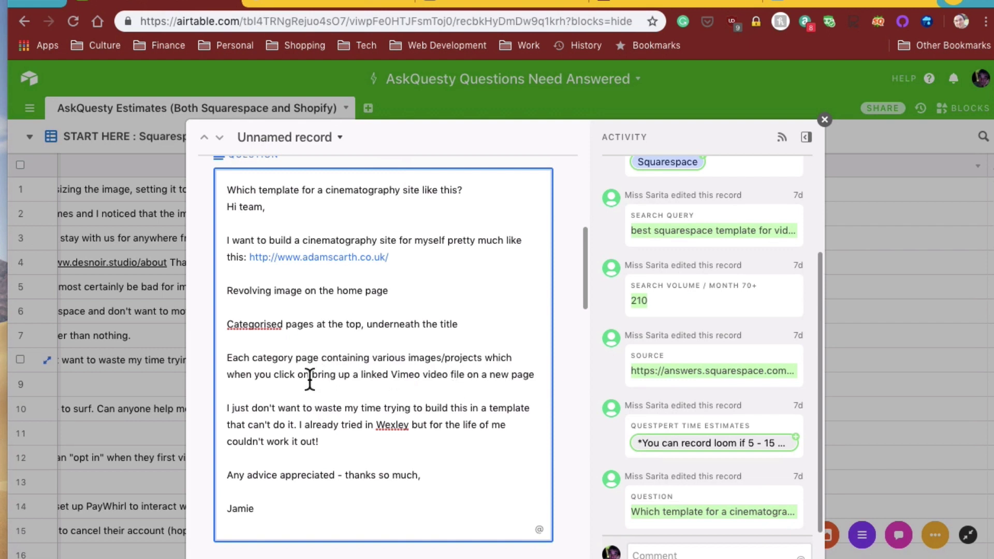
{"action": "mouse_move", "coordinate": [366, 399]}
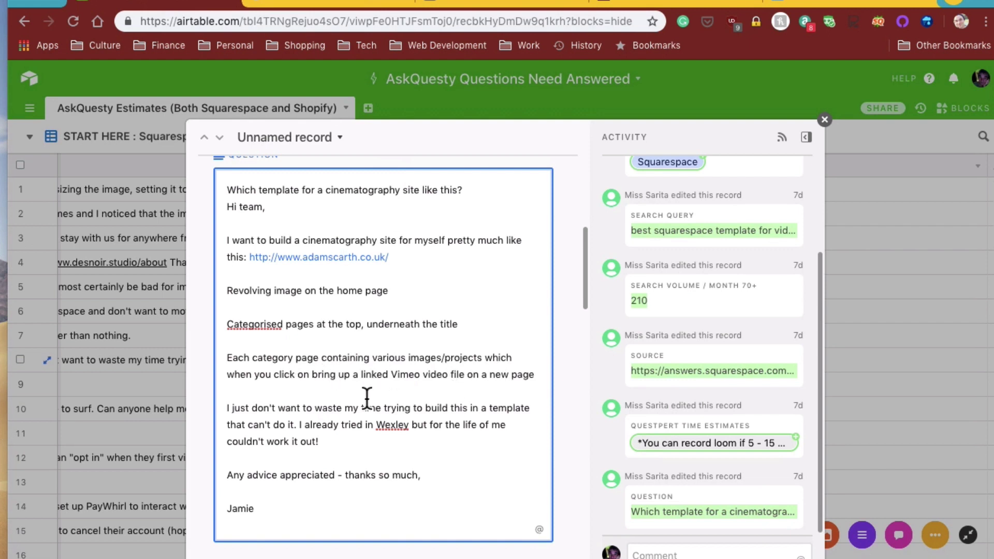
{"action": "mouse_move", "coordinate": [504, 19]}
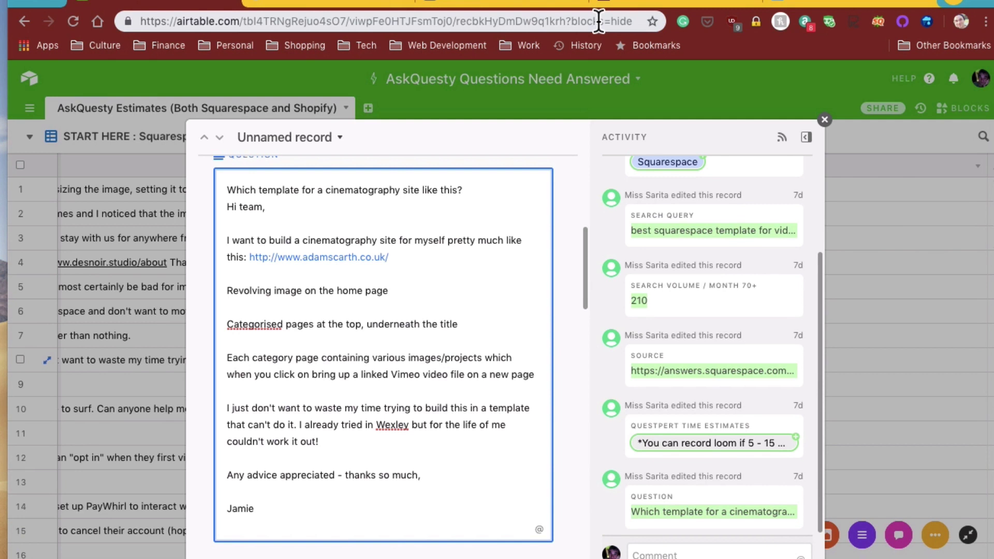
{"action": "mouse_move", "coordinate": [653, 98]}
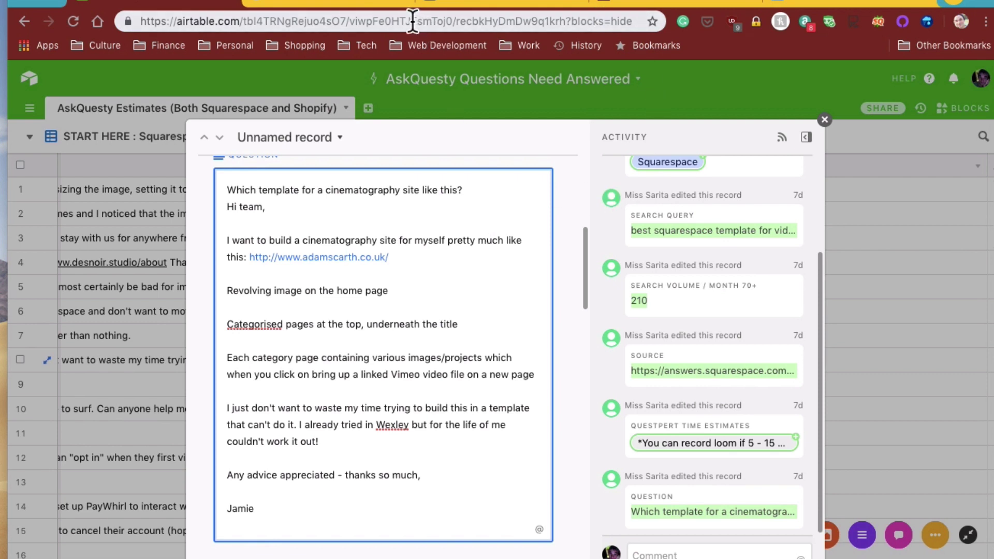
{"action": "mouse_move", "coordinate": [308, 19]}
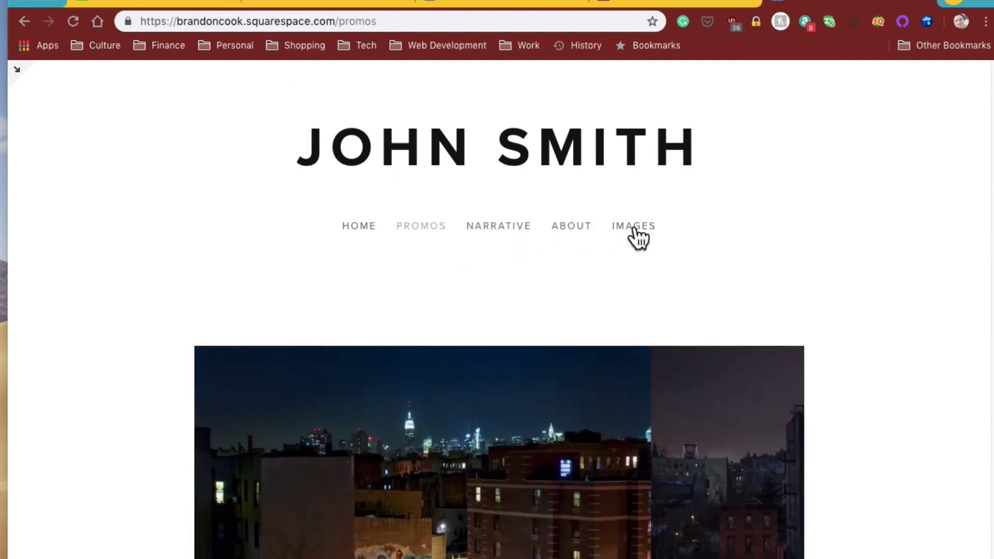
Go to the Narrative page and start editing its content.
{"action": "left_click", "coordinate": [632, 226]}
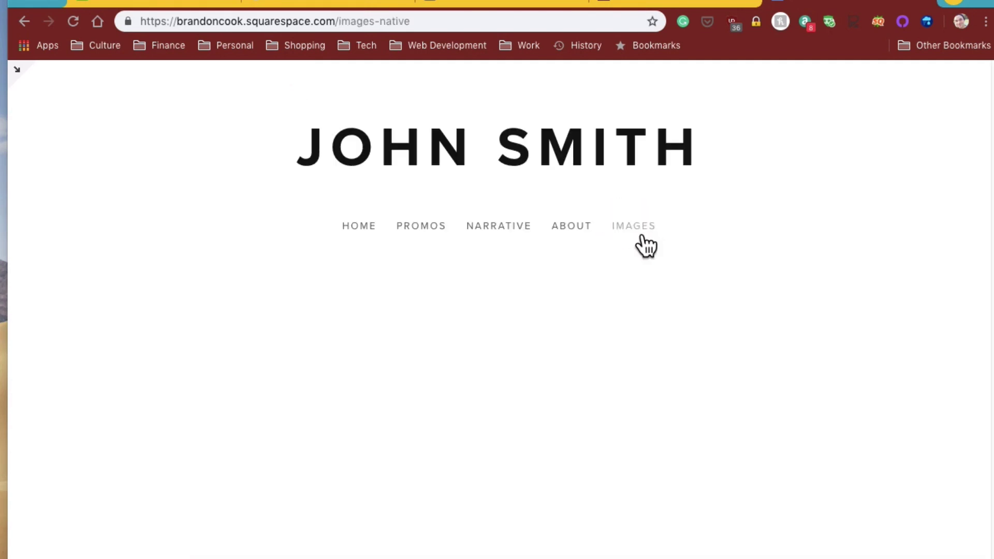
{"action": "scroll", "scroll_direction": "down", "scroll_amount": 3}
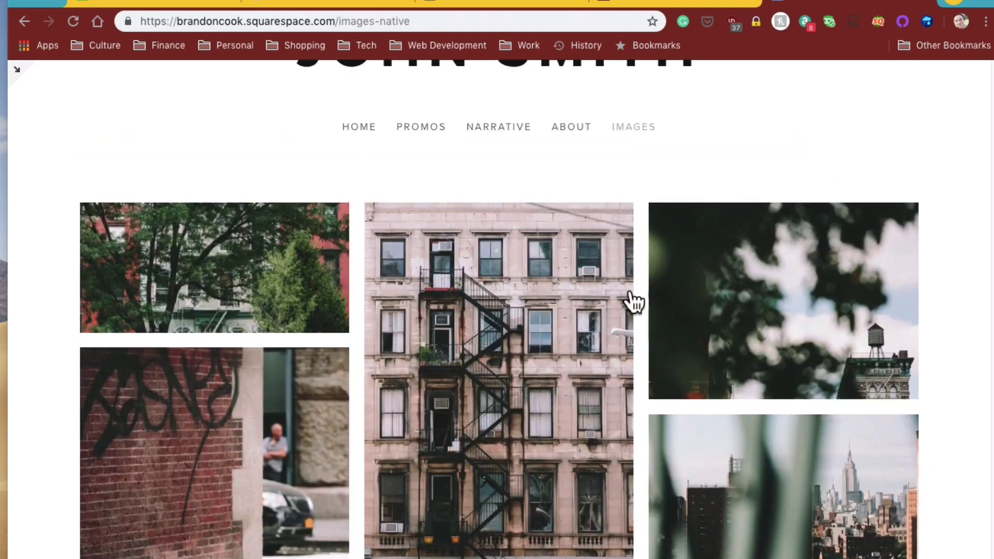
{"action": "left_click", "coordinate": [498, 127]}
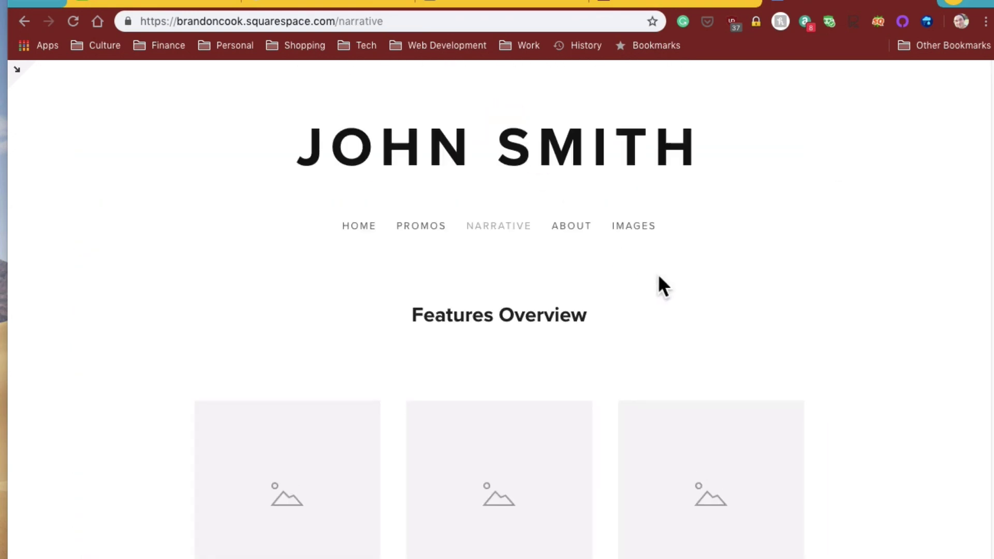
{"action": "mouse_move", "coordinate": [237, 116]}
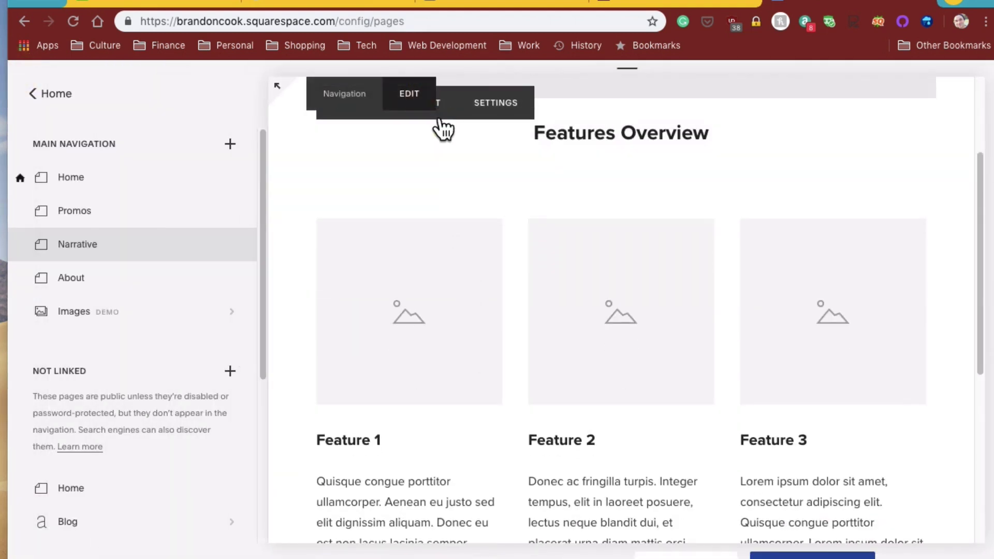
{"action": "left_click", "coordinate": [409, 94]}
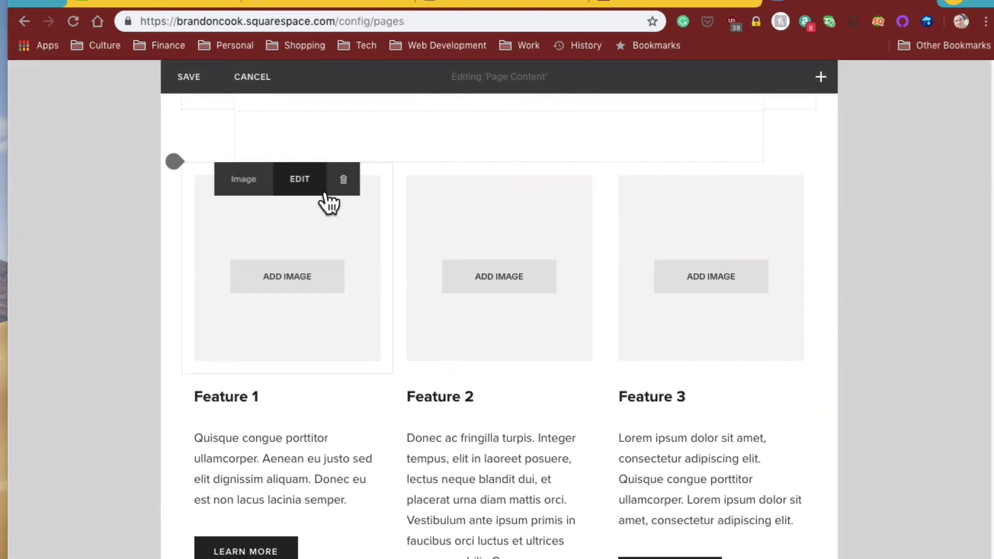
Delete the empty image block above Feature 1 and insert a video block.
{"action": "left_click", "coordinate": [342, 179]}
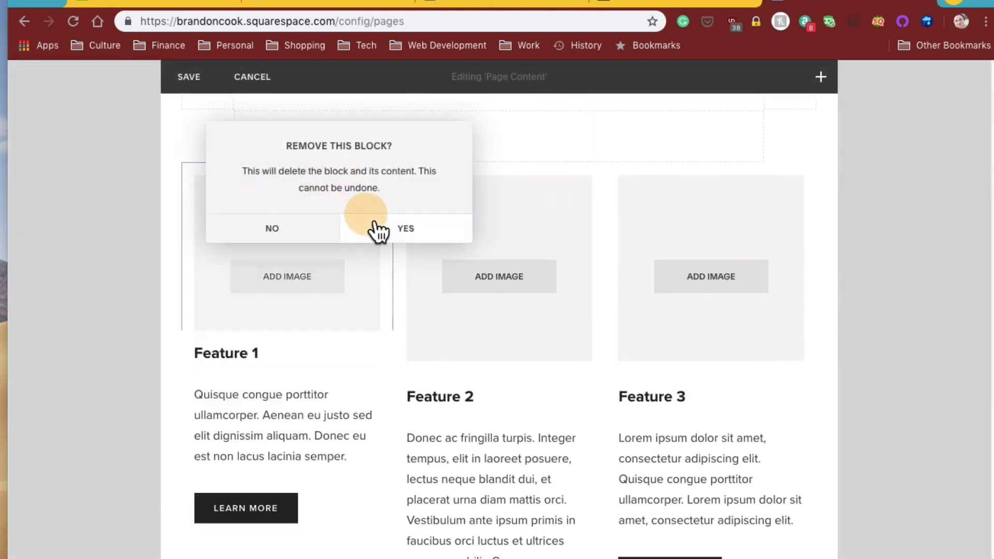
{"action": "left_click", "coordinate": [405, 228]}
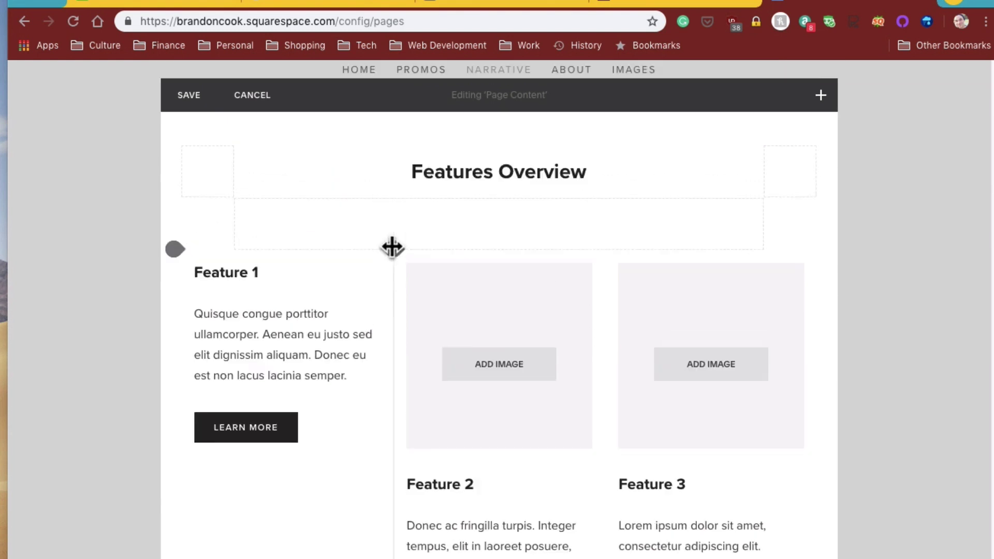
{"action": "left_click", "coordinate": [820, 95]}
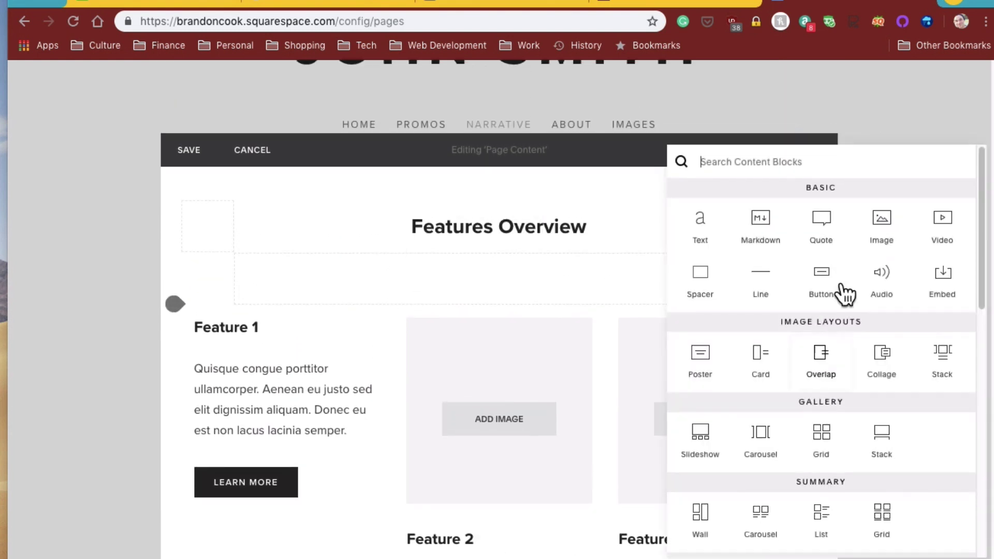
{"action": "left_click", "coordinate": [941, 226]}
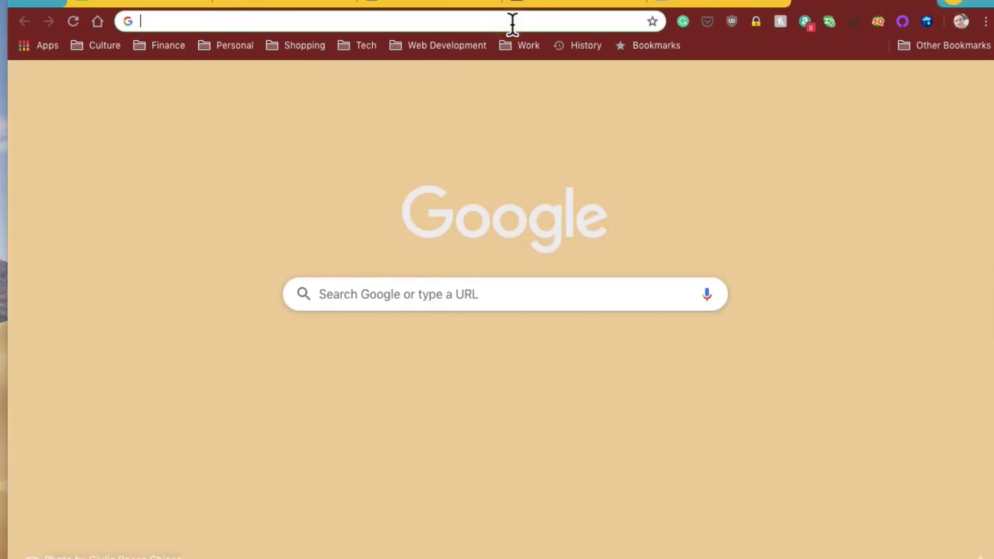
Search Google for 'vimeo' and open the official vimeo.com site.
{"action": "type", "text": "vid"}
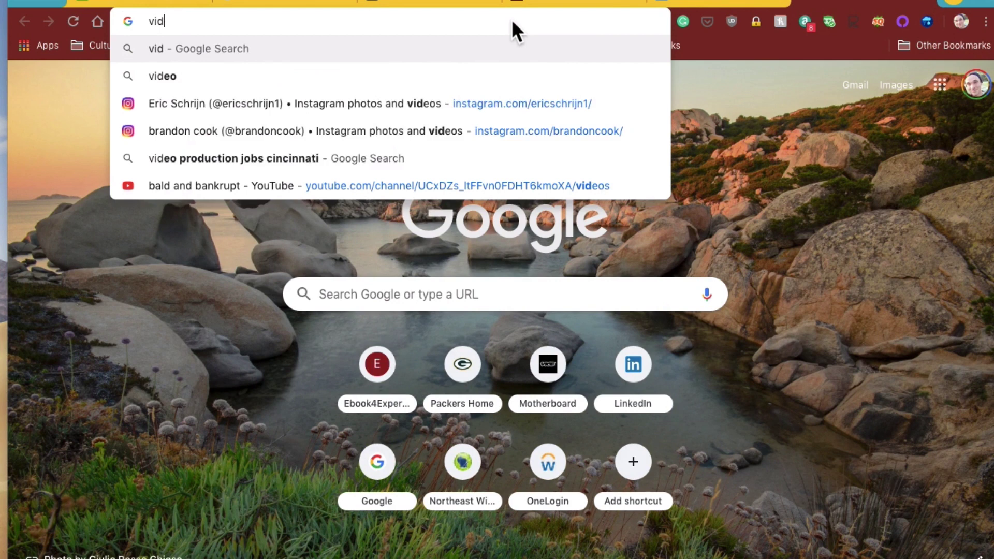
{"action": "type", "text": "imeo"}
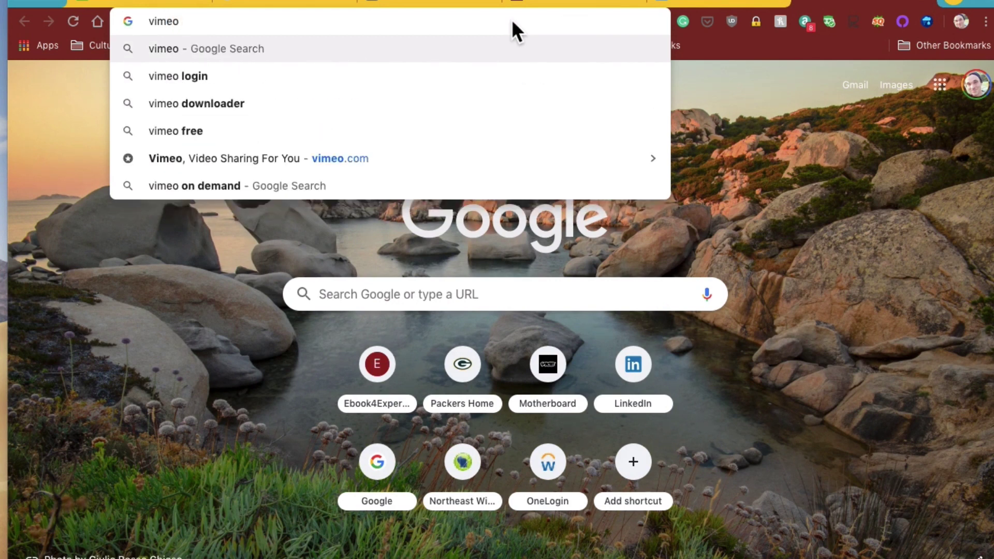
{"action": "left_click", "coordinate": [206, 48]}
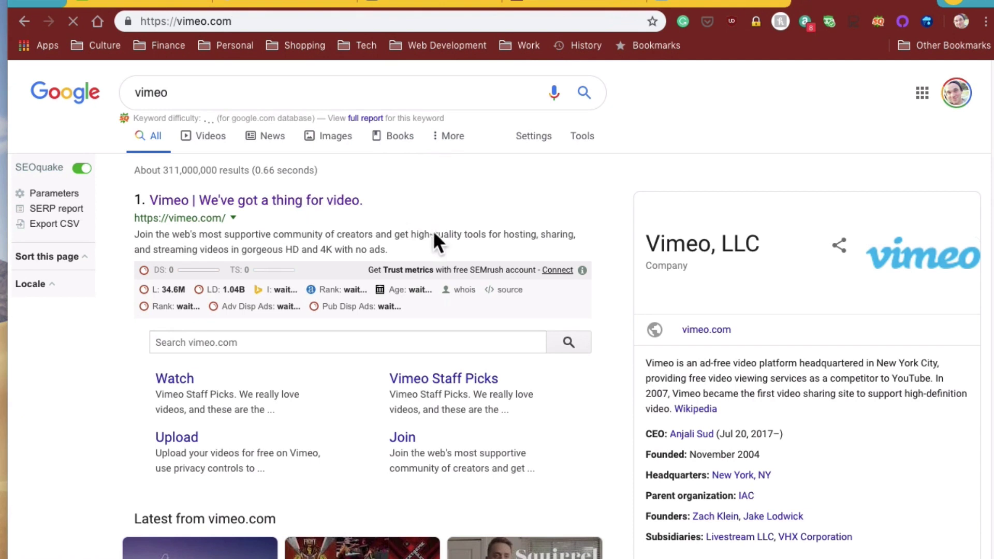
{"action": "left_click", "coordinate": [254, 200]}
{"action": "type", "text": "c"}
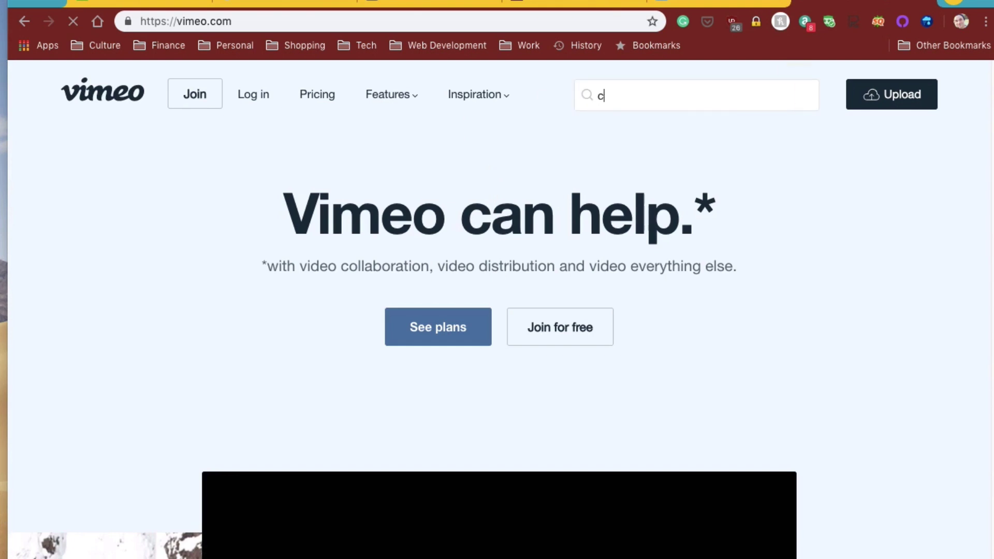
Search Vimeo for 'cinematography' and open the Cinematography Montage 2014 video.
{"action": "type", "text": "inema"}
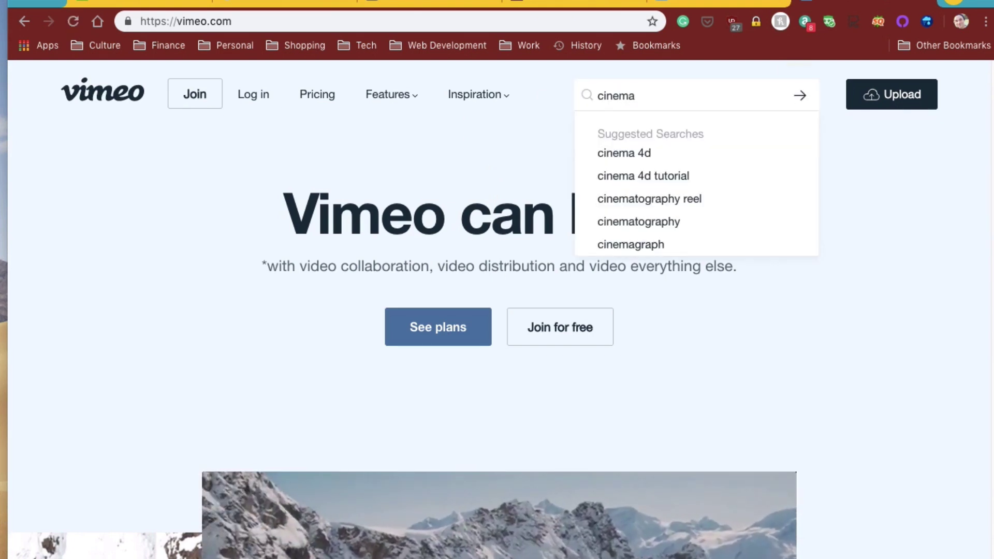
{"action": "left_click", "coordinate": [639, 221]}
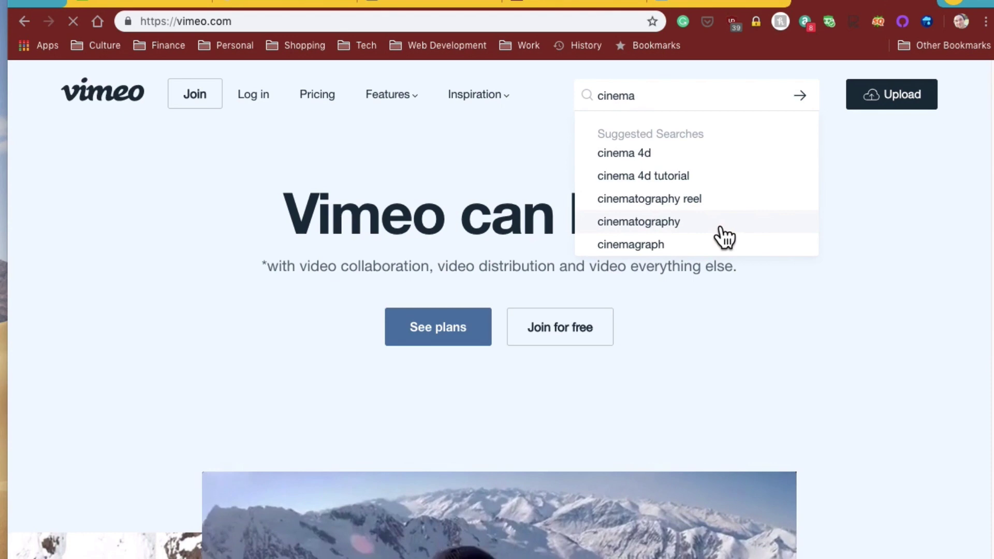
{"action": "left_click", "coordinate": [638, 221]}
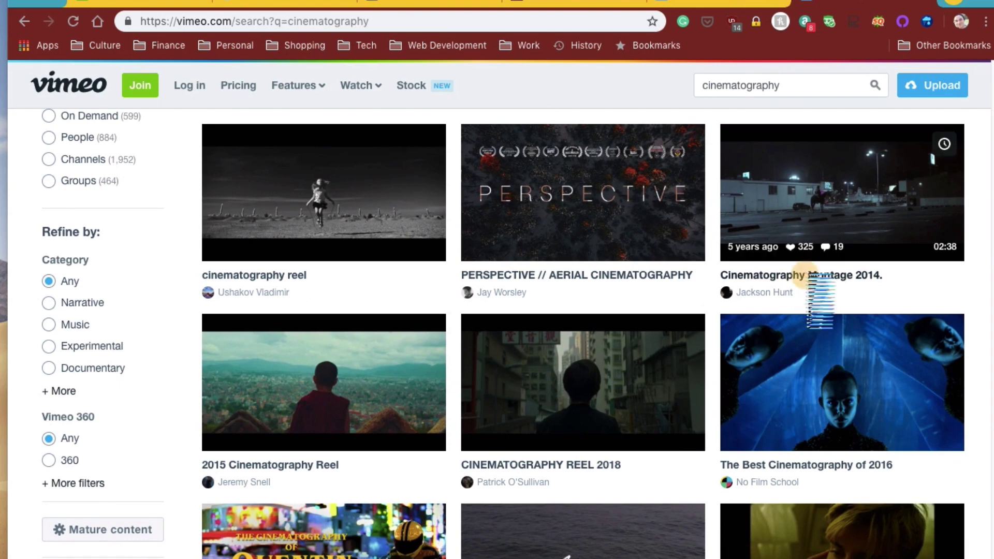
{"action": "left_click", "coordinate": [841, 192]}
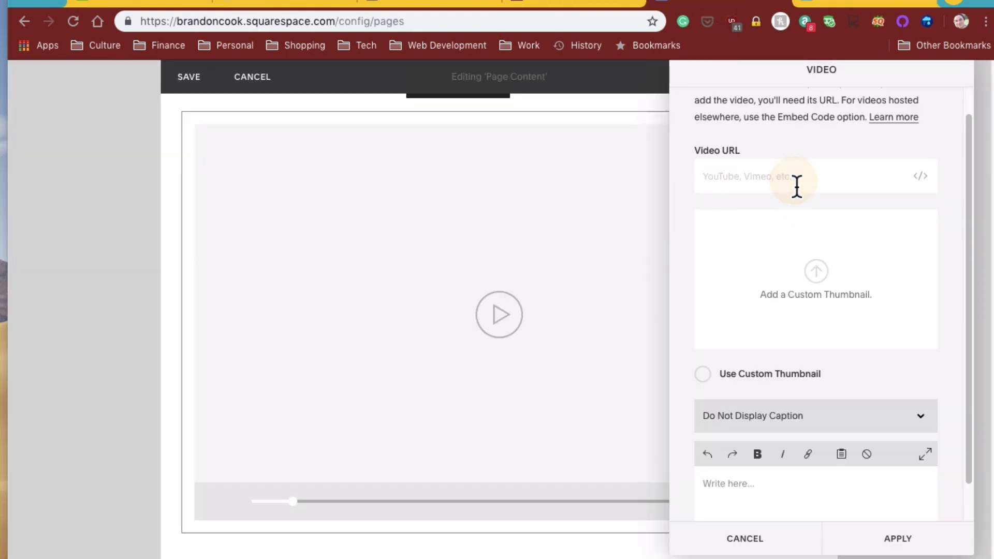
{"action": "type", "text": "https://vimeo.com/90848180"}
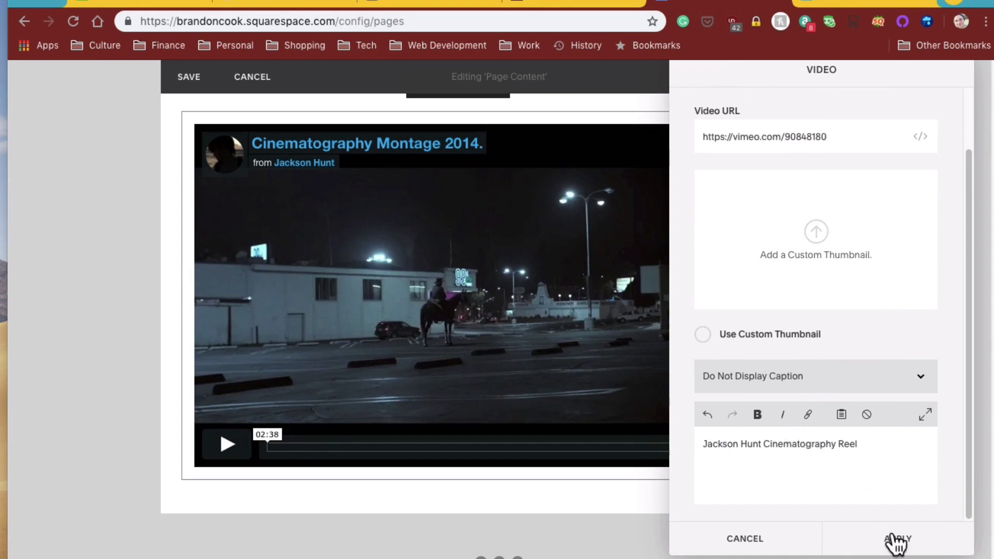
{"action": "left_click", "coordinate": [896, 538]}
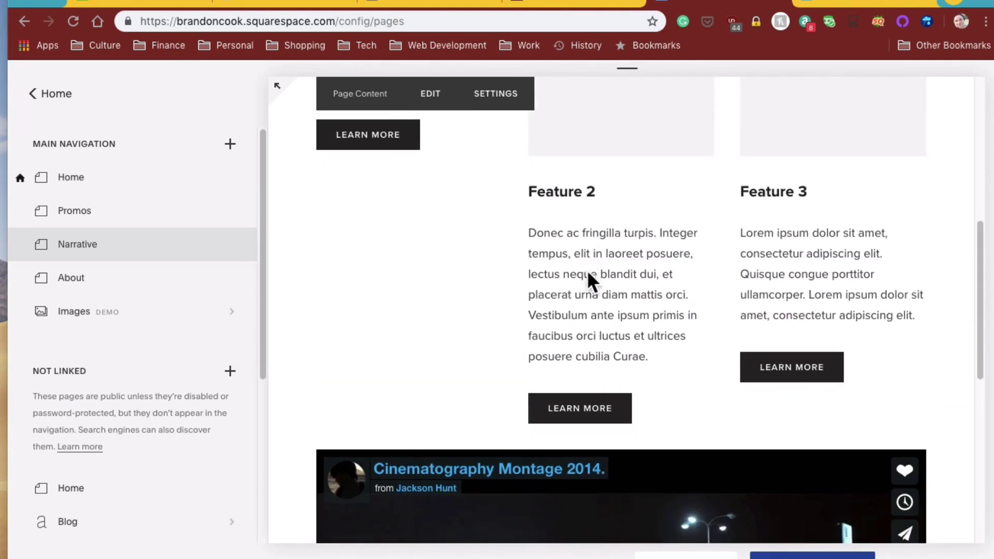
{"action": "scroll", "scroll_direction": "down", "scroll_amount": 3}
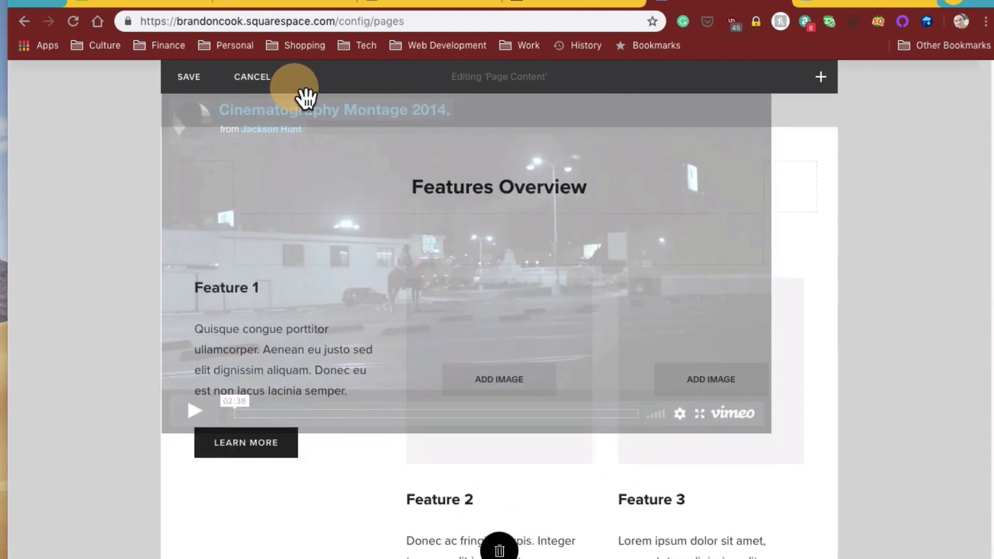
{"action": "scroll", "scroll_direction": "up", "scroll_amount": 3}
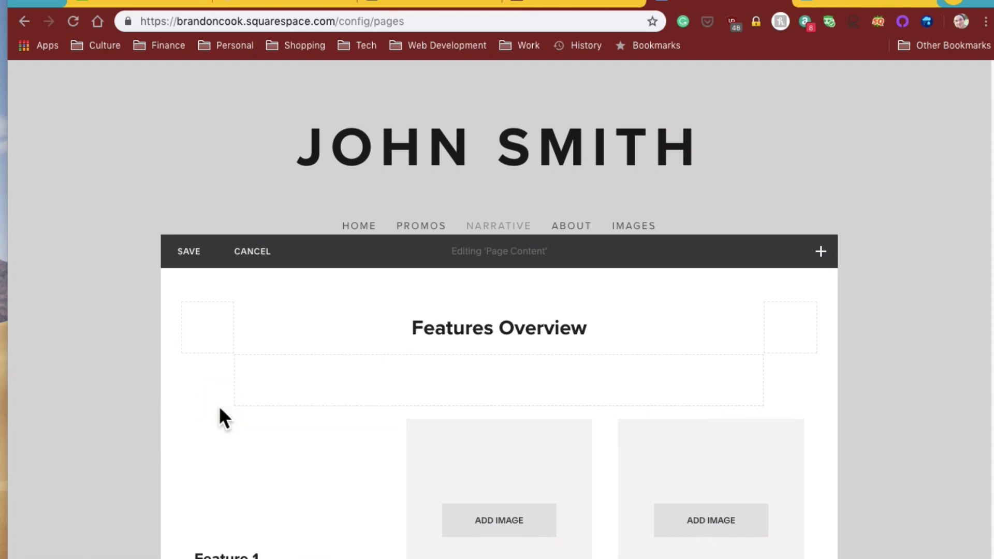
{"action": "scroll", "scroll_direction": "down", "scroll_amount": 3}
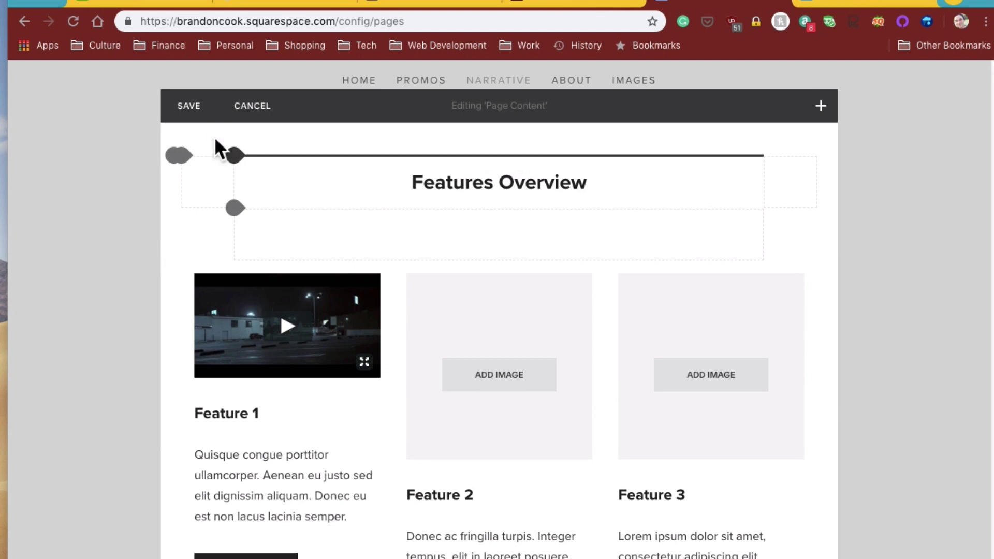
{"action": "left_click", "coordinate": [252, 105]}
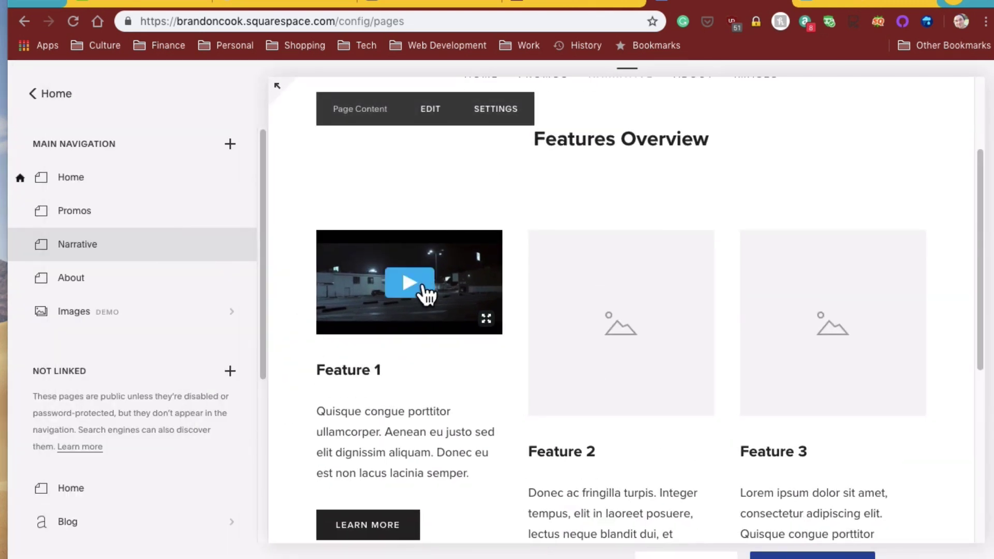
Play the embedded Vimeo video, then open Design from the main site menu.
{"action": "left_click", "coordinate": [409, 283]}
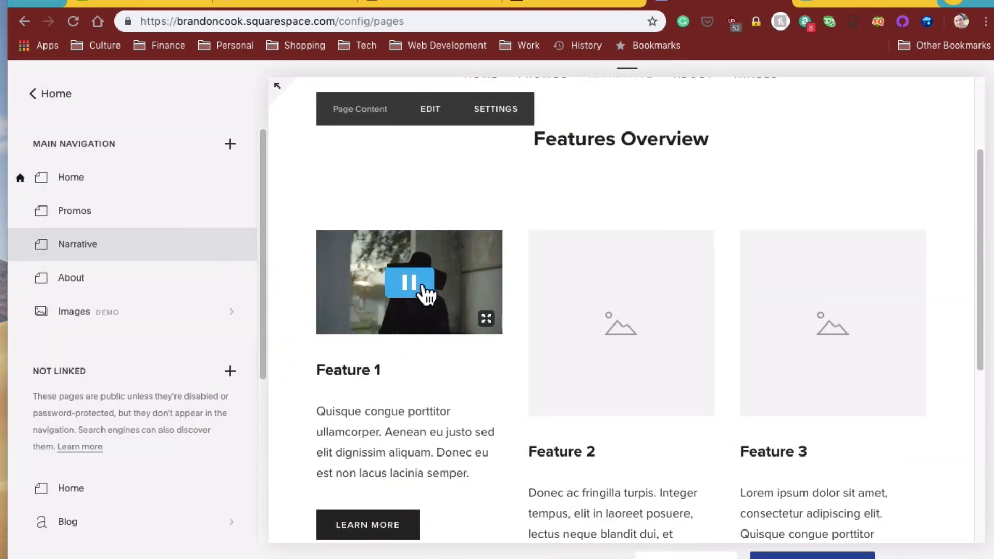
{"action": "scroll", "scroll_direction": "up", "scroll_amount": 3}
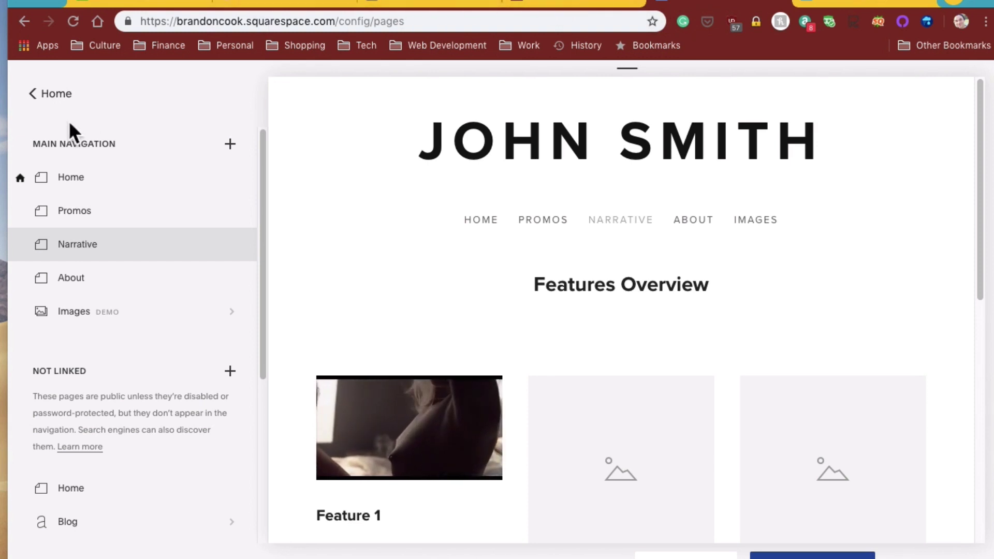
{"action": "left_click", "coordinate": [50, 93]}
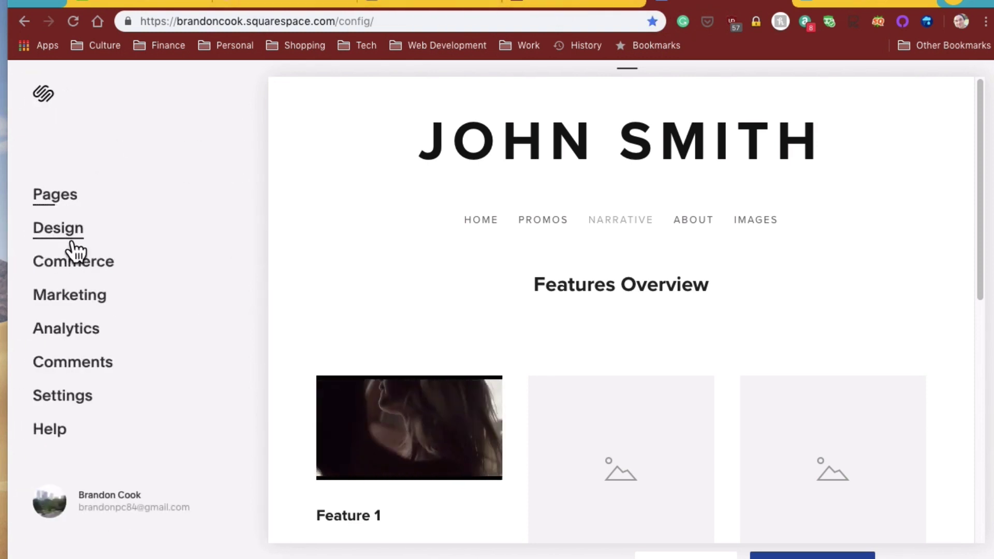
{"action": "left_click", "coordinate": [58, 228]}
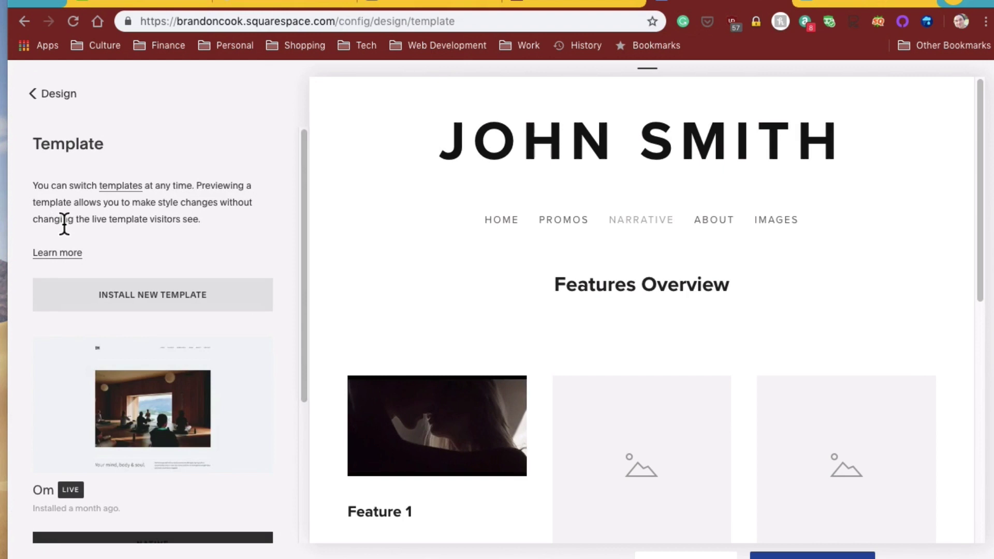
{"action": "scroll", "scroll_direction": "down", "scroll_amount": 3}
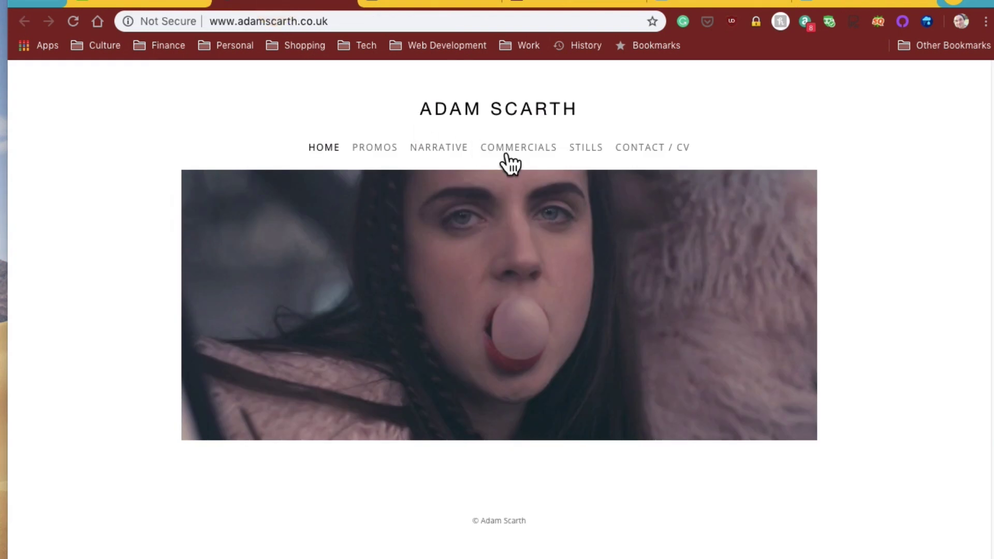
{"action": "mouse_move", "coordinate": [612, 2]}
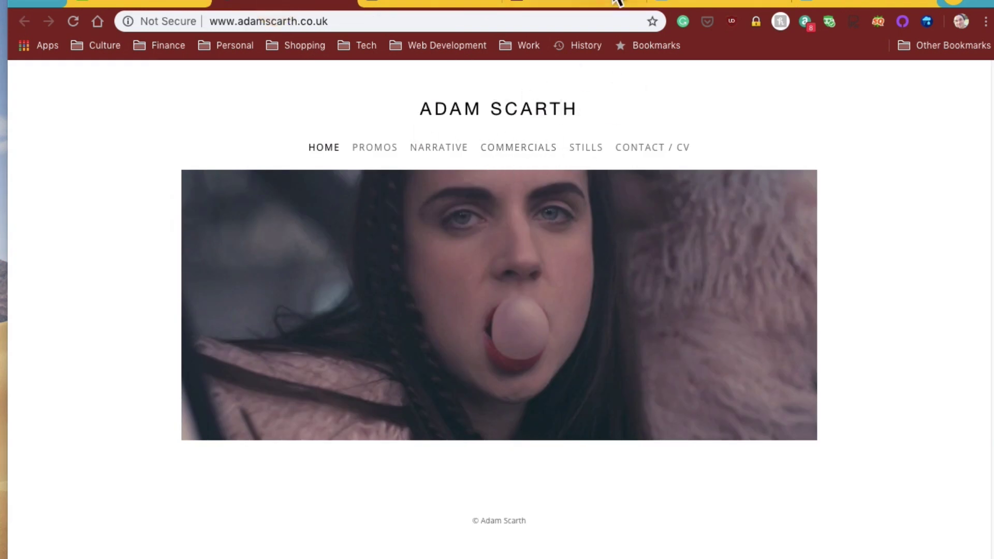